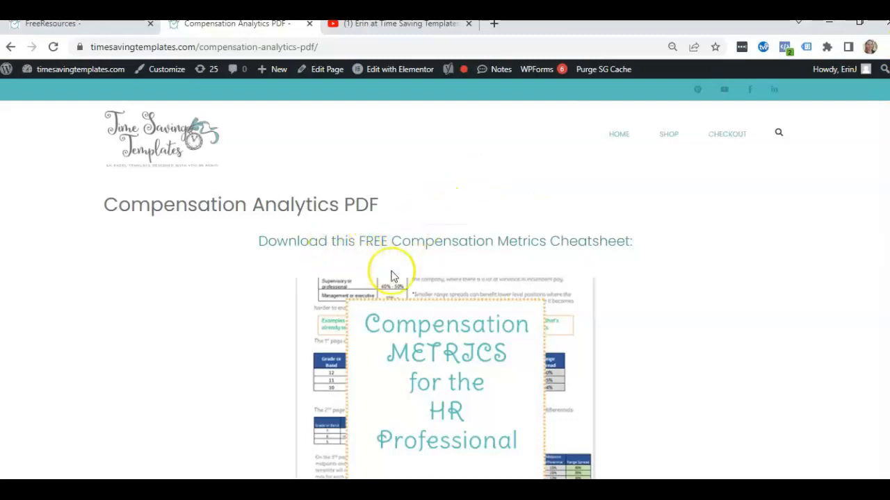
{"action": "mouse_move", "coordinate": [428, 384]}
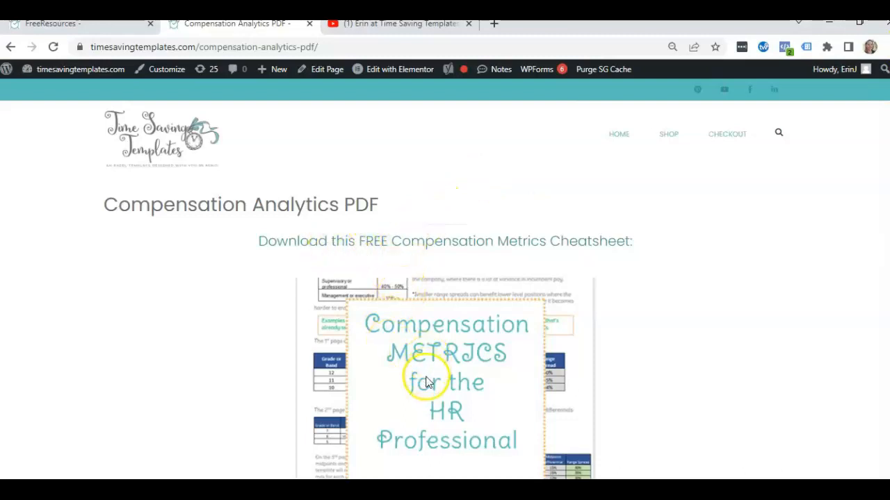
Step: Scroll through the current sheet, then show the Merit Increase Matrix sheet
{"action": "scroll", "scroll_direction": "down", "scroll_amount": 3}
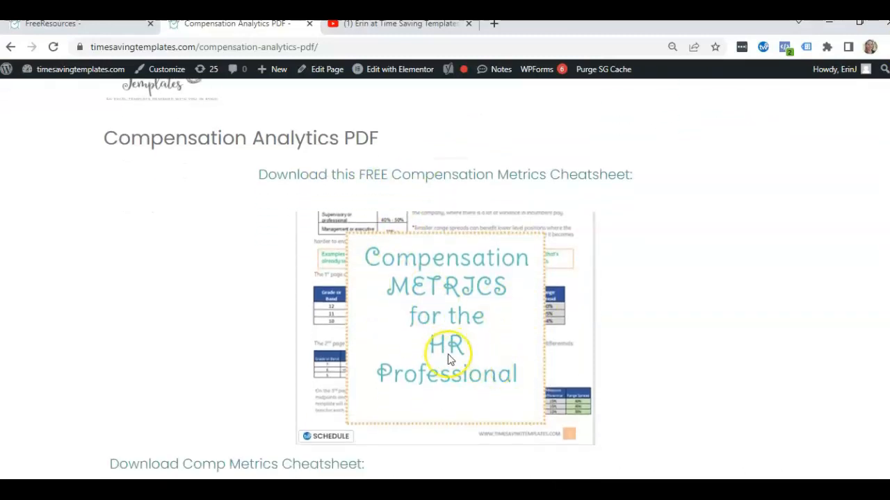
{"action": "mouse_move", "coordinate": [715, 331]}
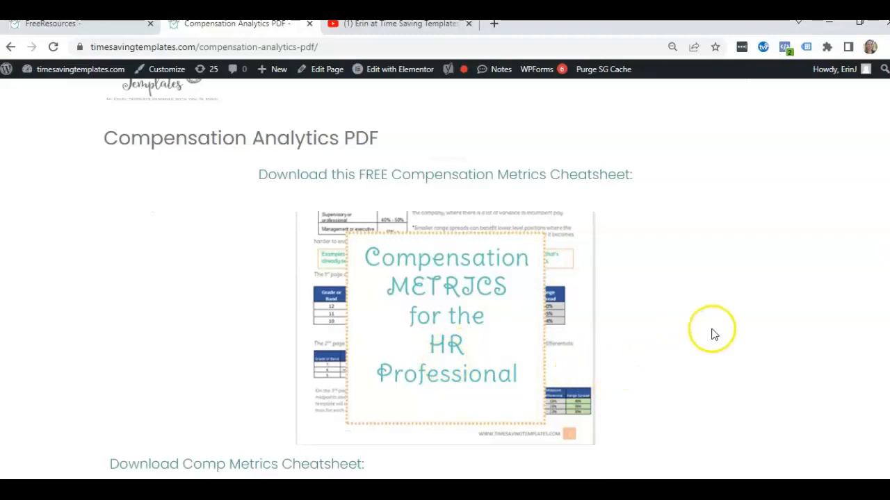
{"action": "mouse_move", "coordinate": [717, 306]}
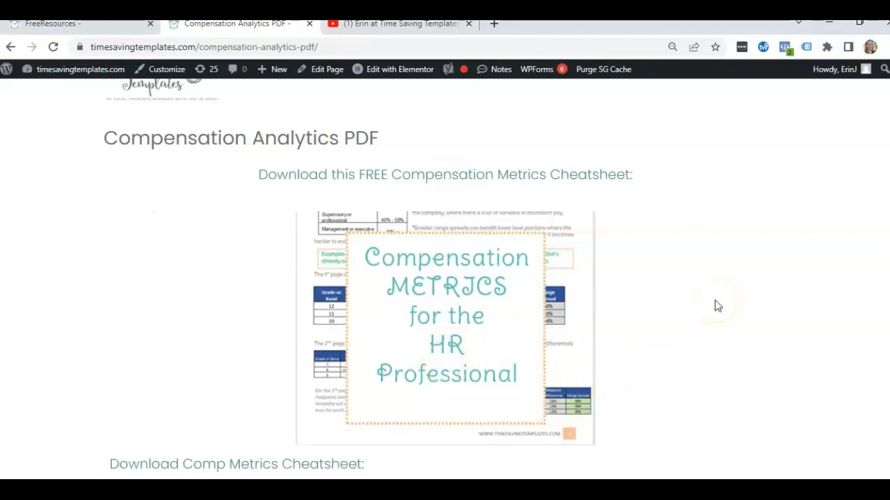
{"action": "mouse_move", "coordinate": [717, 301]}
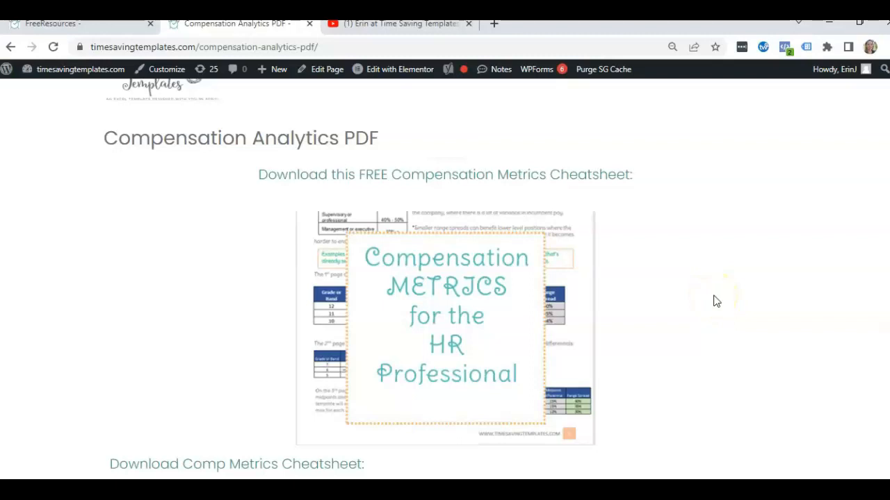
{"action": "scroll", "scroll_direction": "down", "scroll_amount": 3}
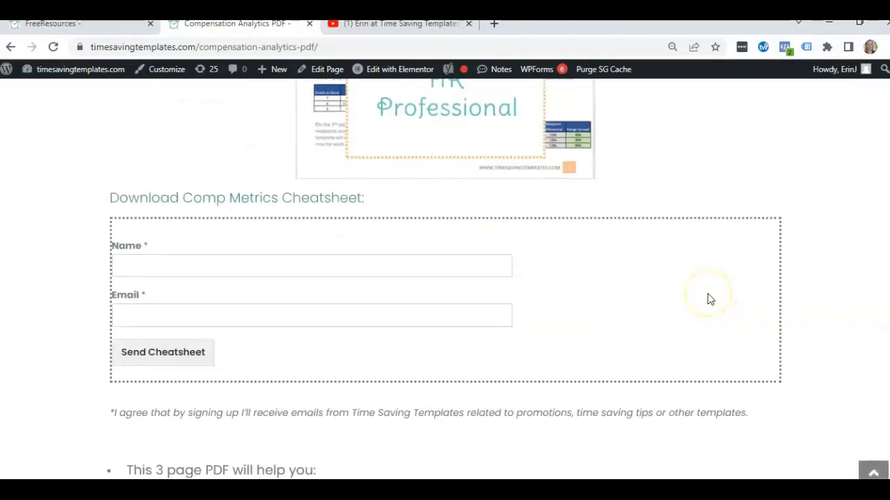
{"action": "scroll", "scroll_direction": "down", "scroll_amount": 3}
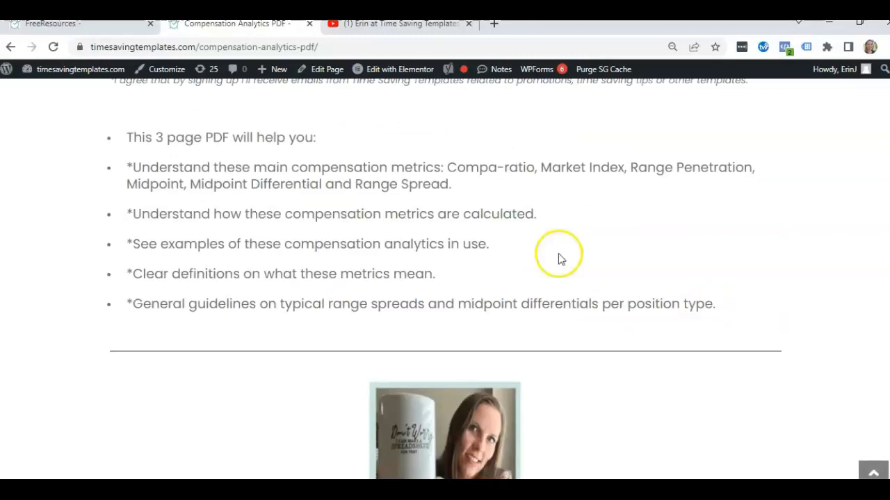
{"action": "mouse_move", "coordinate": [133, 200]}
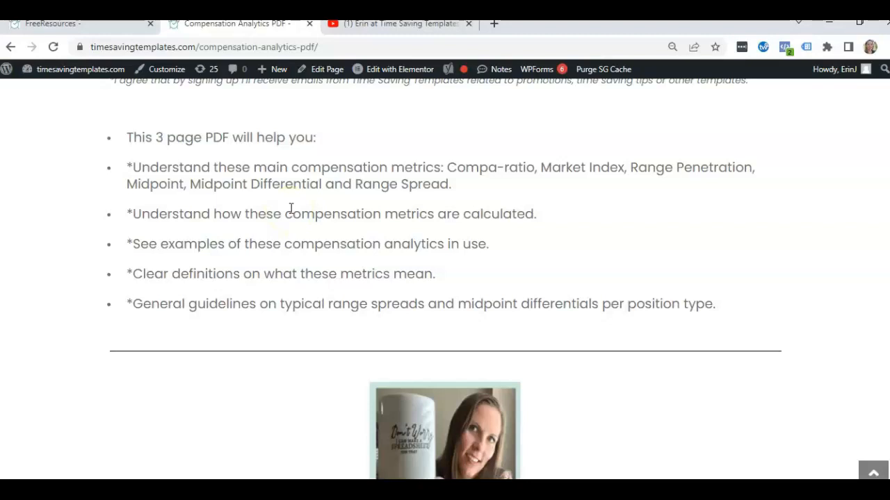
{"action": "mouse_move", "coordinate": [492, 203]}
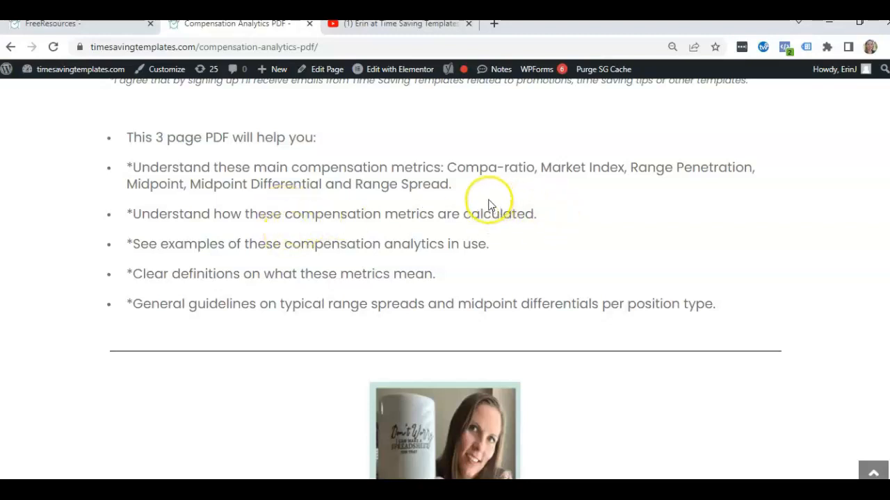
{"action": "mouse_move", "coordinate": [609, 189]}
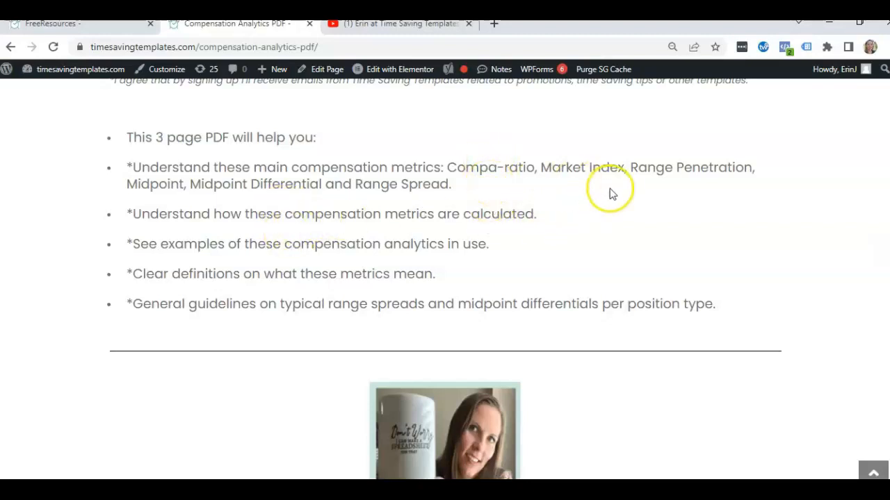
{"action": "mouse_move", "coordinate": [659, 187]}
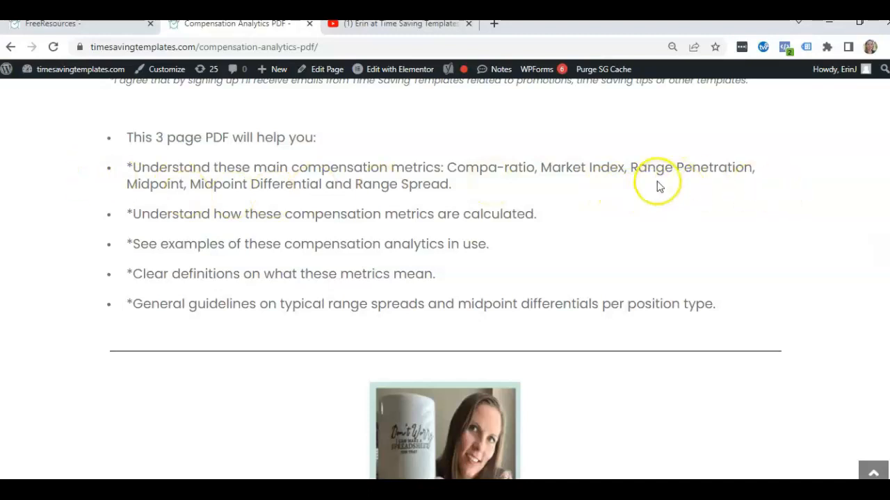
{"action": "mouse_move", "coordinate": [207, 167]}
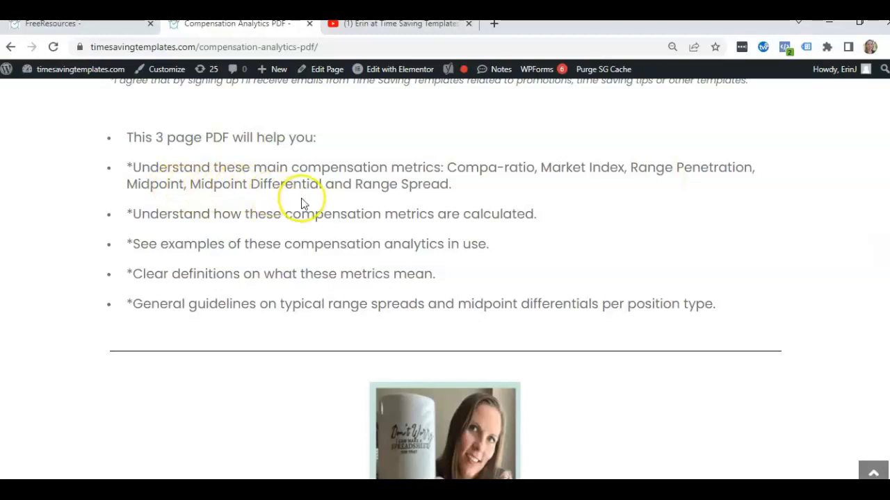
{"action": "mouse_move", "coordinate": [406, 202]}
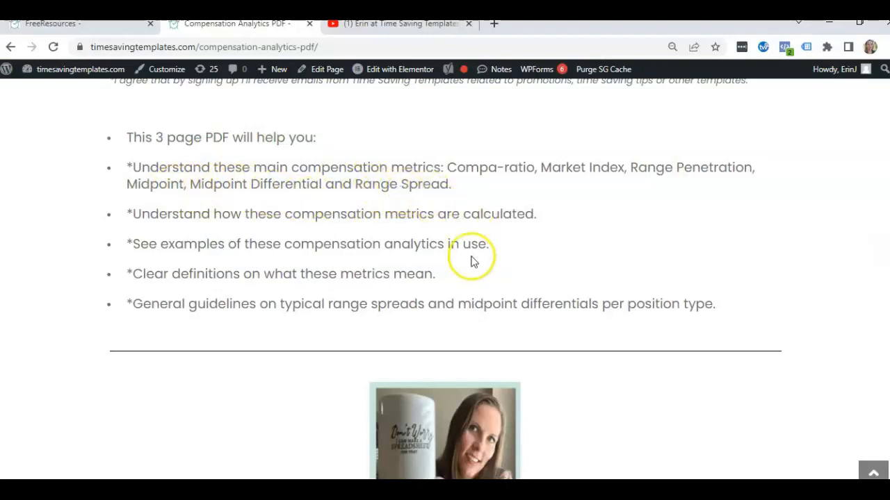
{"action": "scroll", "scroll_direction": "up", "scroll_amount": 3}
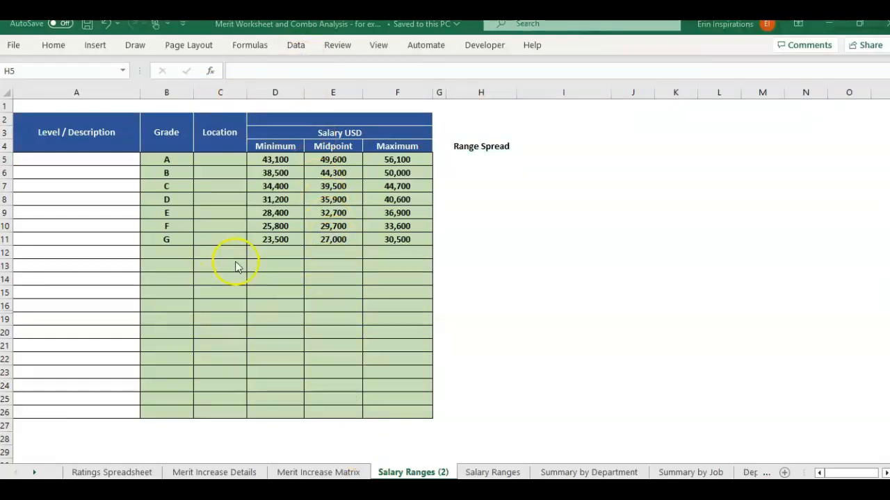
{"action": "mouse_move", "coordinate": [234, 478]}
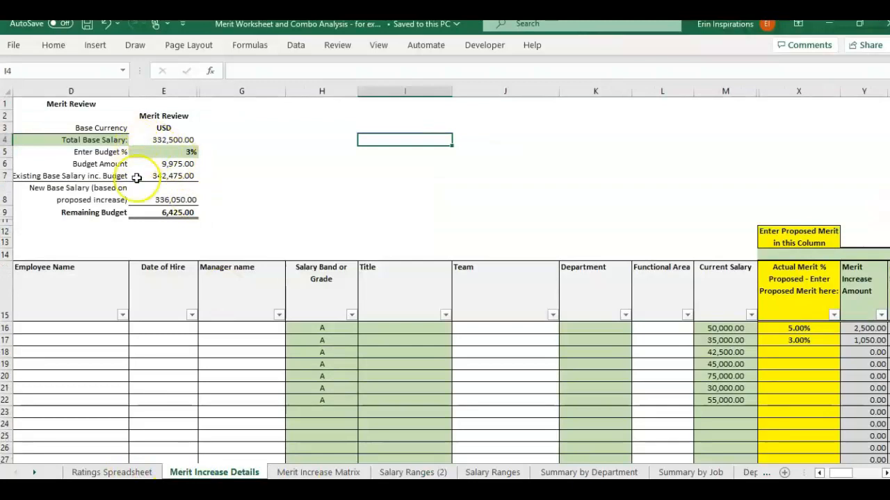
{"action": "mouse_move", "coordinate": [384, 420]}
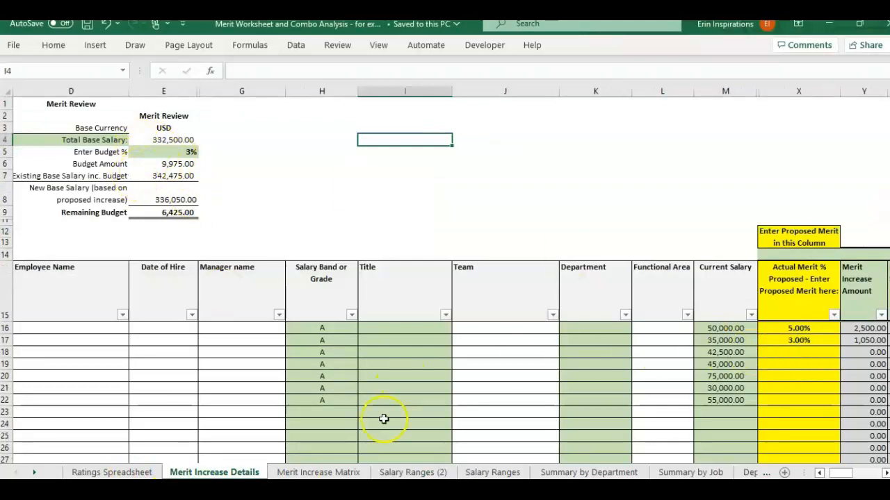
{"action": "mouse_move", "coordinate": [289, 473]}
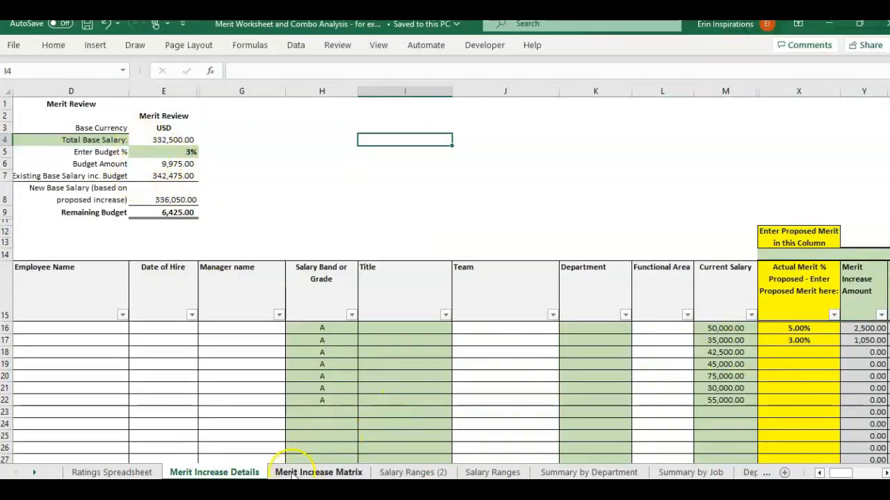
{"action": "left_click", "coordinate": [317, 473]}
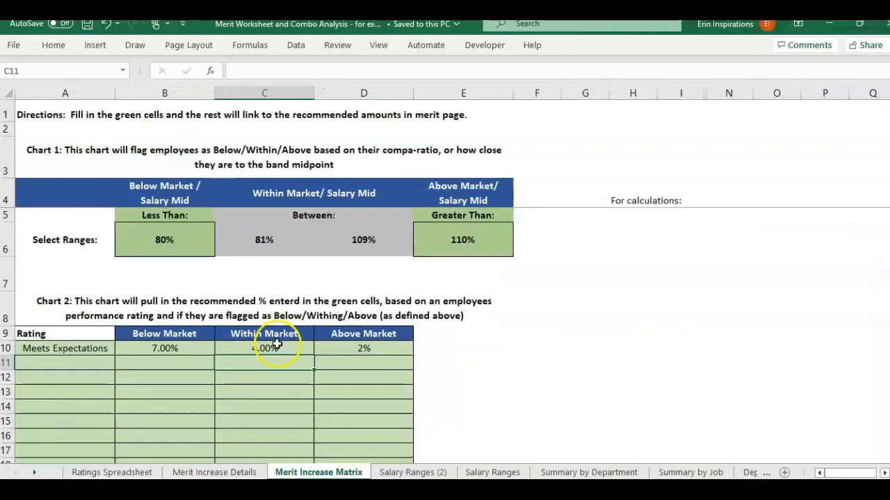
{"action": "mouse_move", "coordinate": [114, 340]}
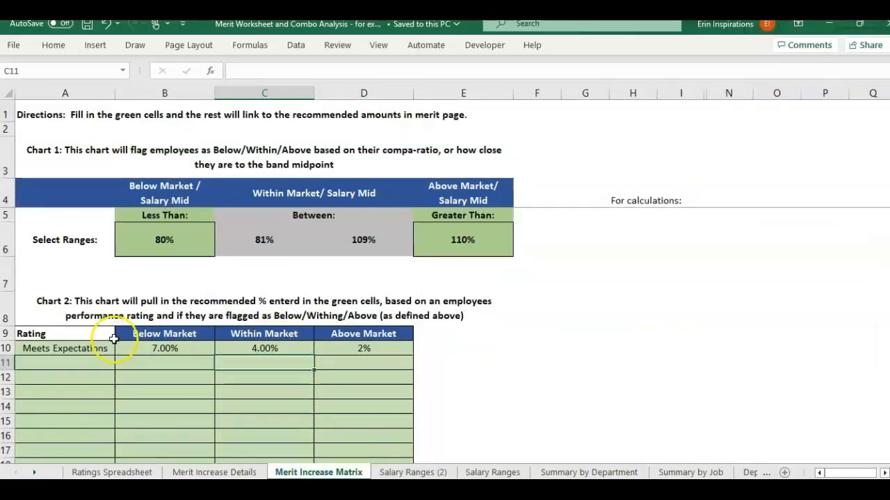
{"action": "mouse_move", "coordinate": [119, 425]}
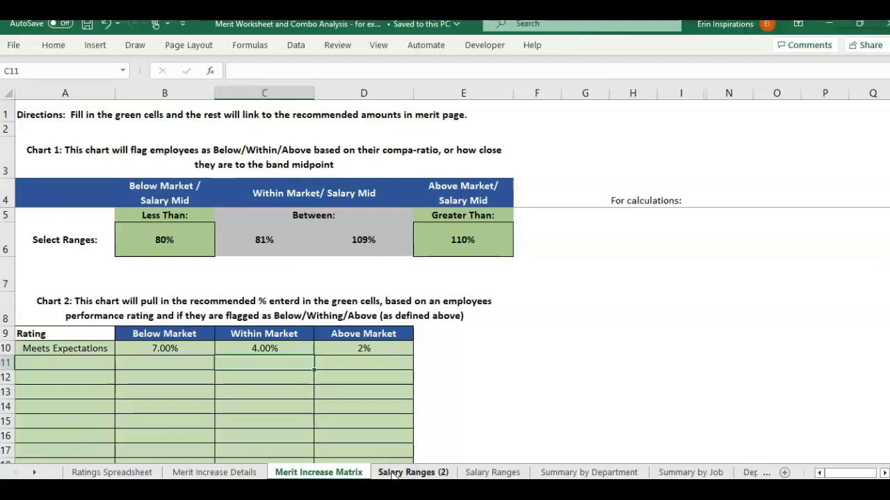
Step: Show the Salary Ranges (2) sheet and select H5 under the Range Spread heading
{"action": "left_click", "coordinate": [412, 473]}
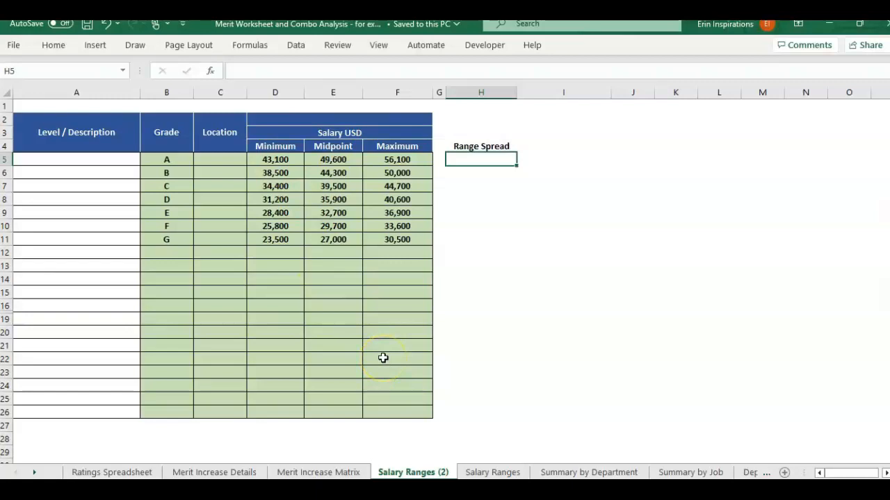
{"action": "mouse_move", "coordinate": [275, 156]}
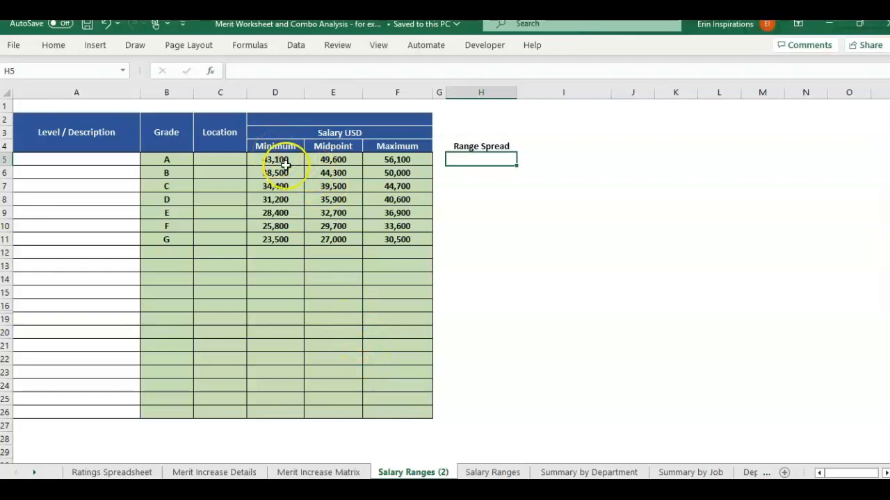
{"action": "mouse_move", "coordinate": [281, 146]}
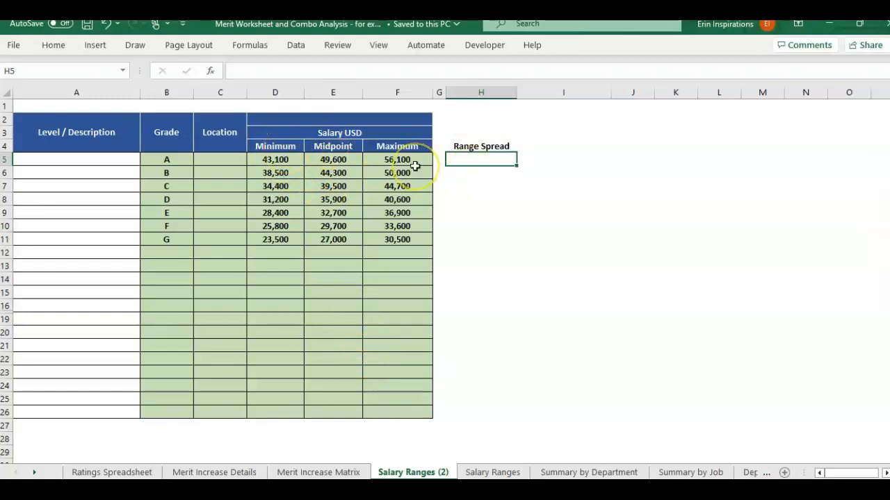
{"action": "mouse_move", "coordinate": [399, 161]}
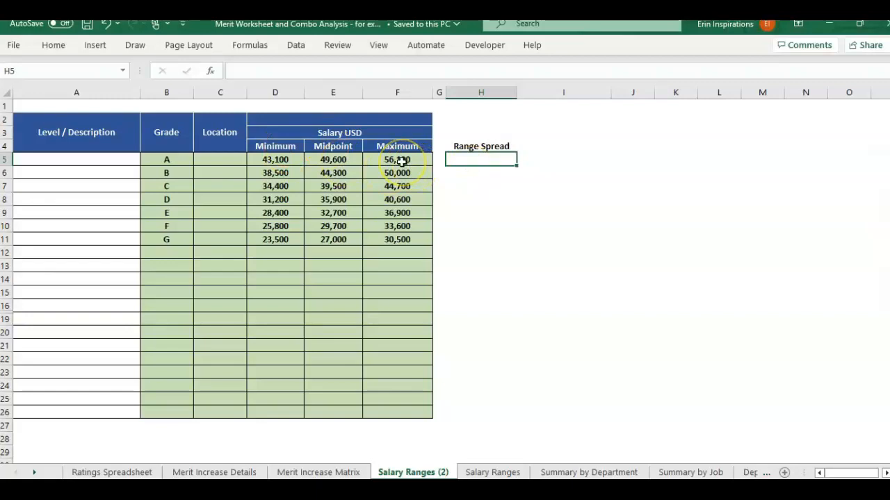
{"action": "mouse_move", "coordinate": [339, 146]}
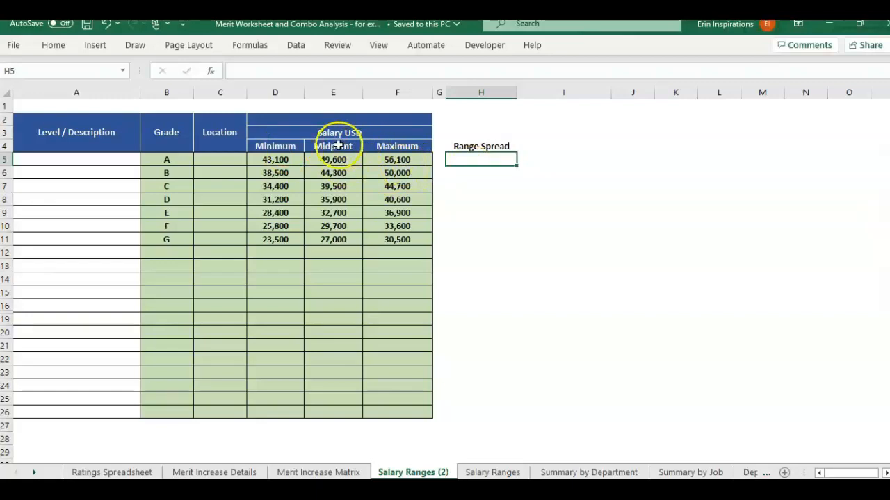
{"action": "mouse_move", "coordinate": [378, 300]}
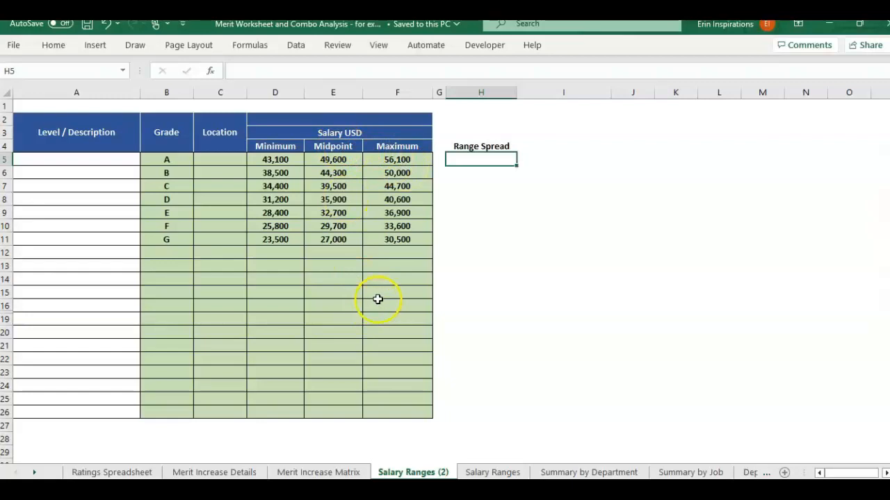
{"action": "left_click", "coordinate": [332, 146]}
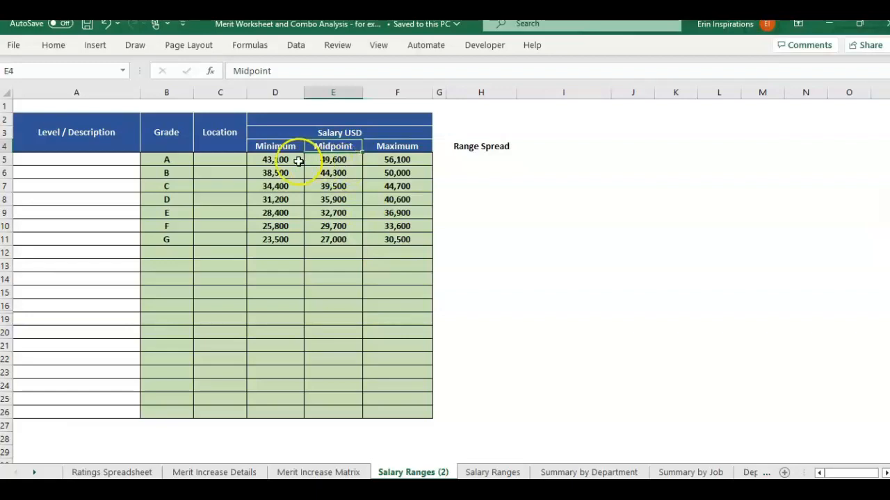
{"action": "left_click", "coordinate": [481, 158]}
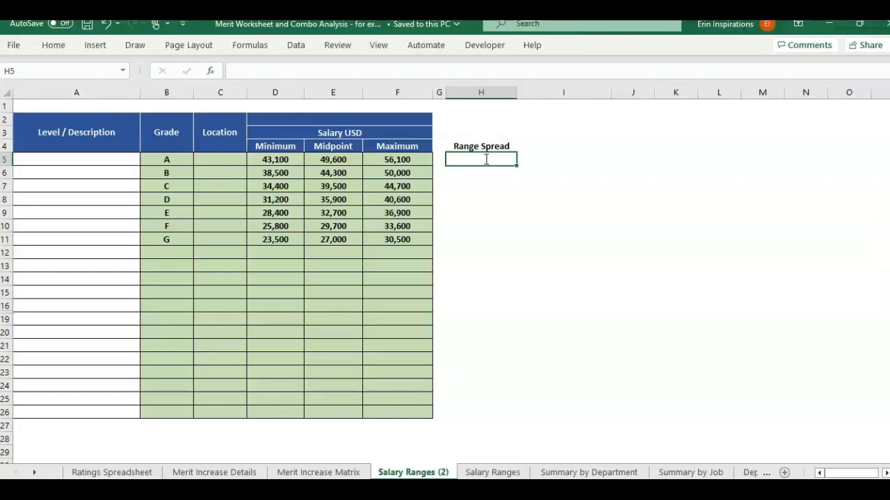
Step: Enter =(F5-D5)/D5 in H5 and fill it down to H11, giving 30% for grades A–G
{"action": "type", "text": "="}
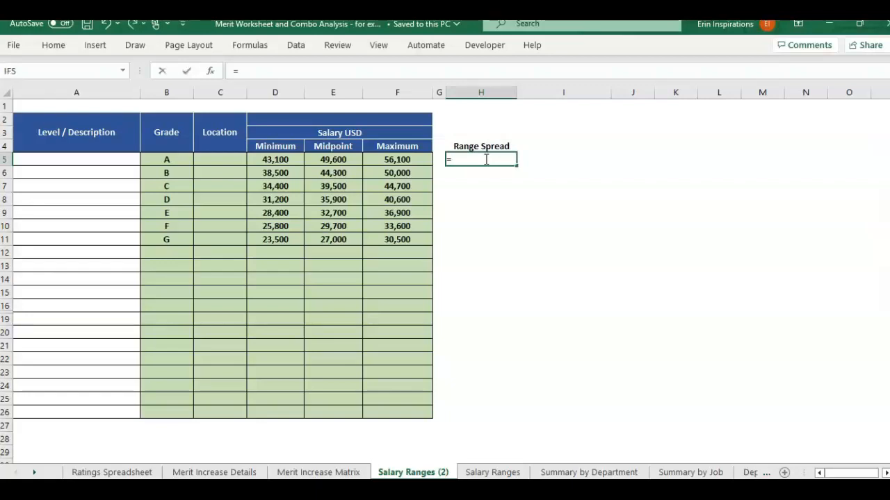
{"action": "type", "text": "("}
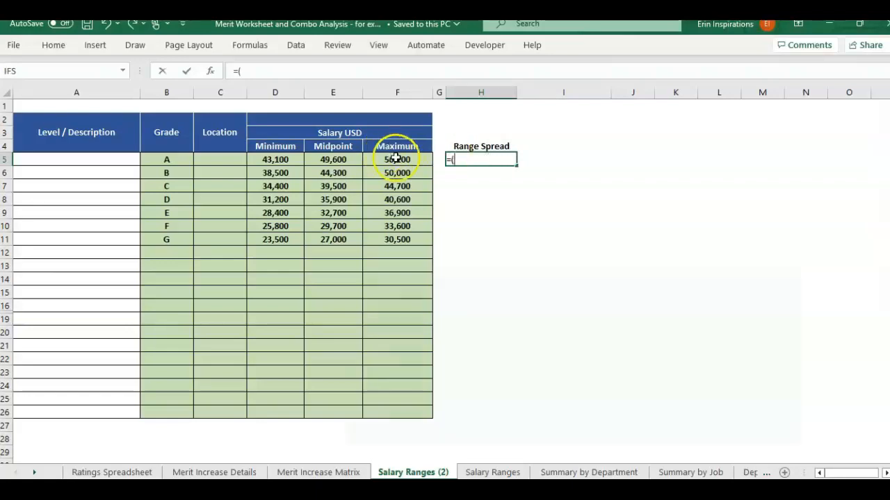
{"action": "left_click", "coordinate": [398, 158]}
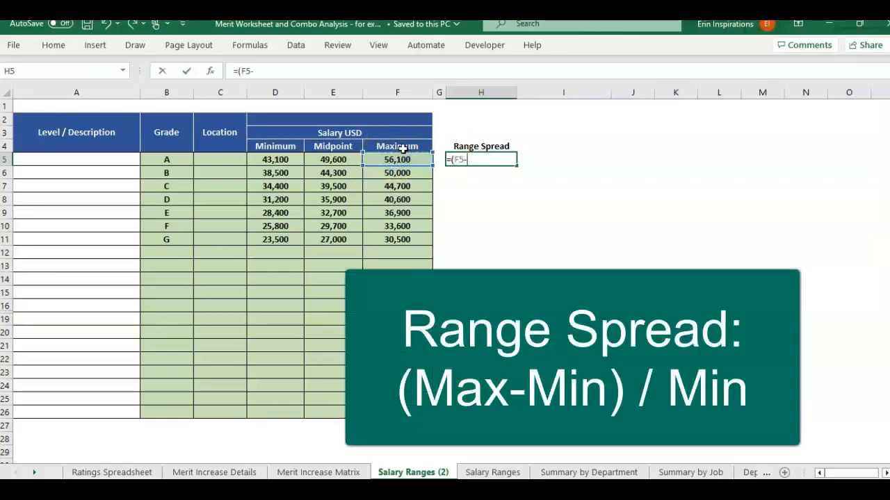
{"action": "left_click", "coordinate": [275, 159]}
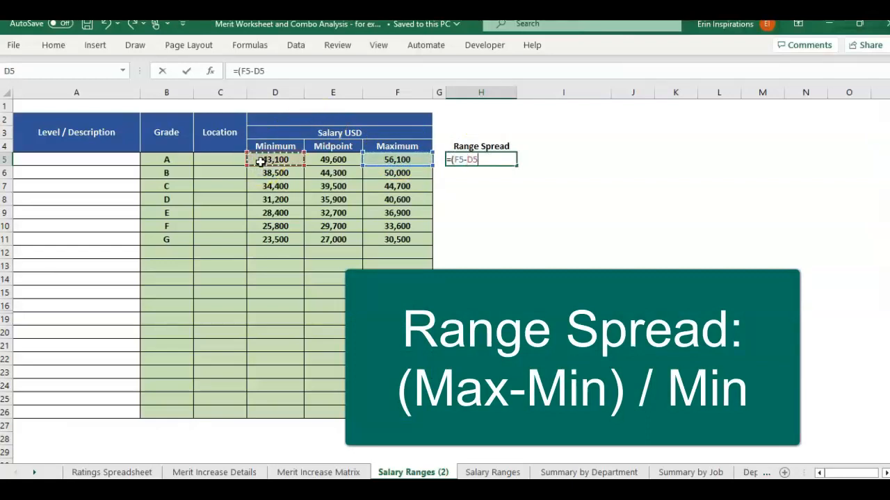
{"action": "type", "text": ")/D5"}
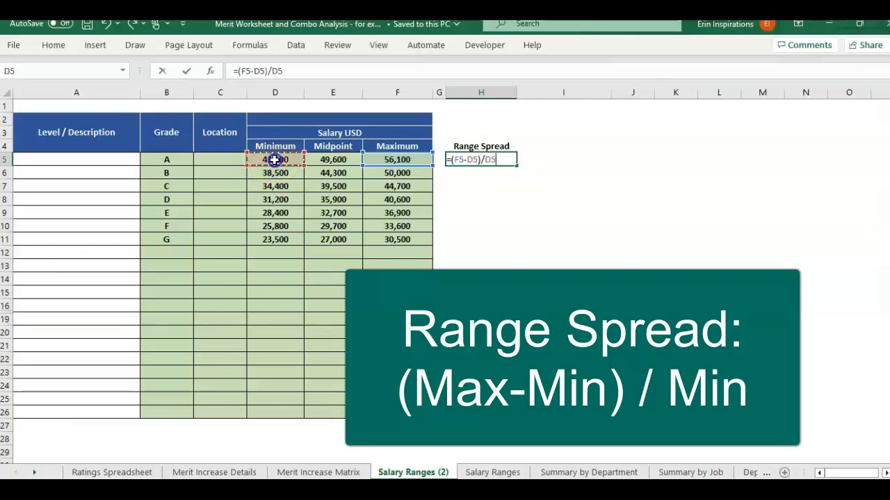
{"action": "key", "text": "Enter"}
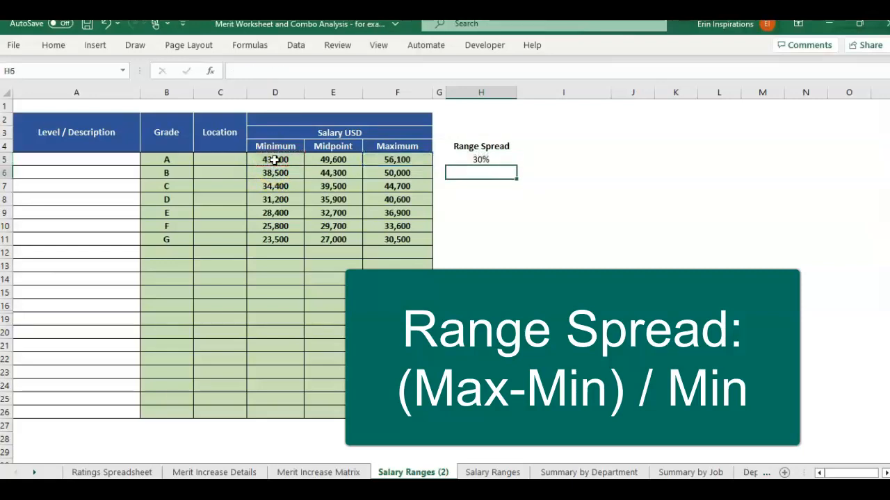
{"action": "left_click", "coordinate": [481, 159]}
{"action": "type", "text": "=(F11-D11)/D11"}
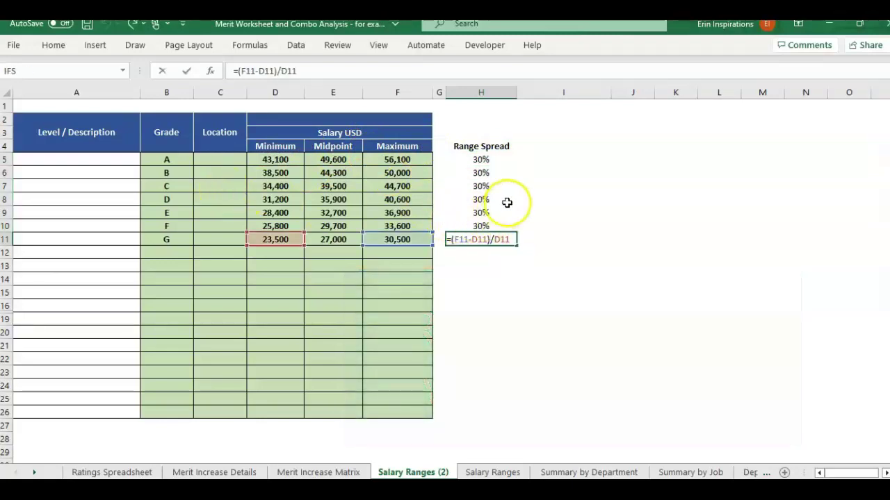
{"action": "key", "text": "Enter"}
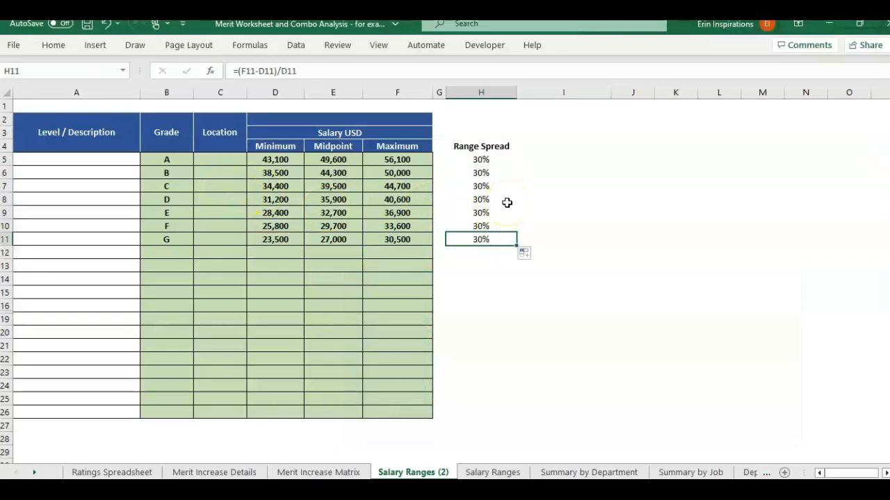
{"action": "left_click", "coordinate": [481, 146]}
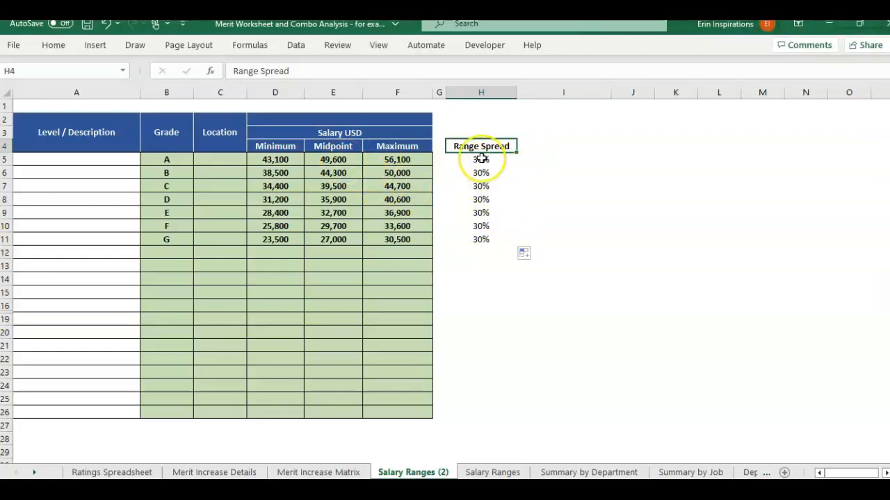
{"action": "mouse_move", "coordinate": [495, 179]}
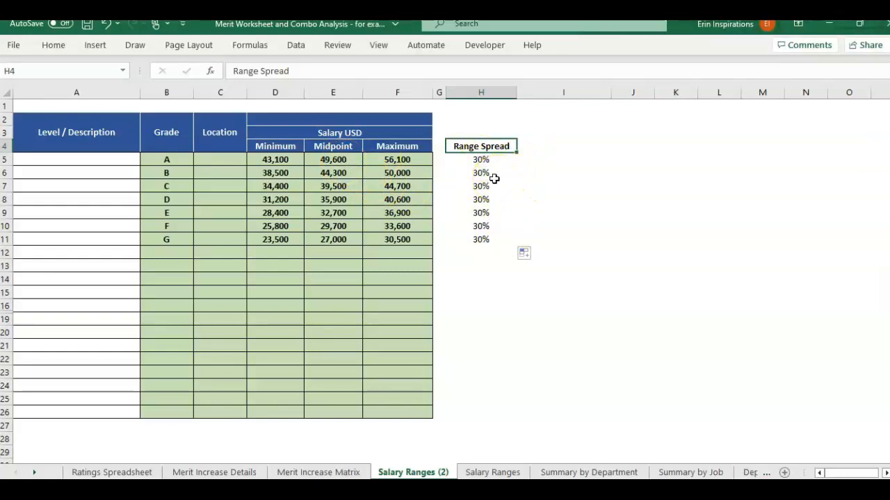
Step: Paste the midpoints into the block at E14 and enter a 50% spread beside the first
{"action": "left_click", "coordinate": [537, 162]}
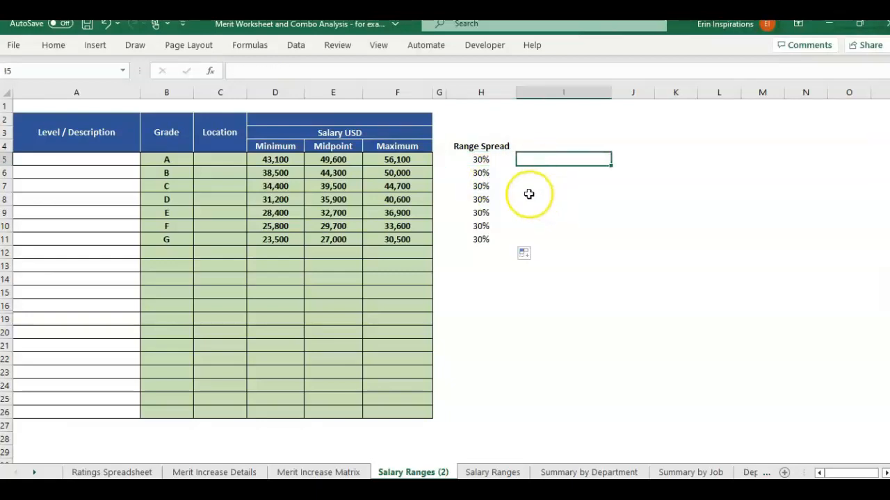
{"action": "left_click", "coordinate": [481, 158]}
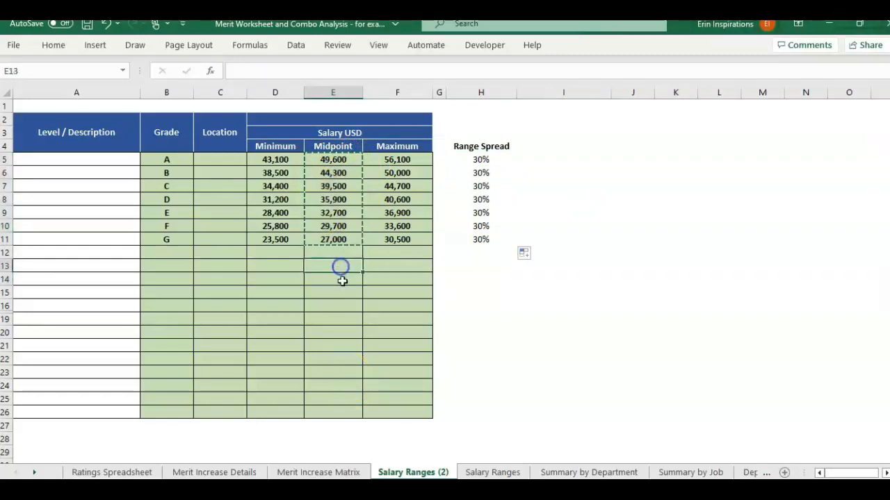
{"action": "key", "text": "ctrl+v"}
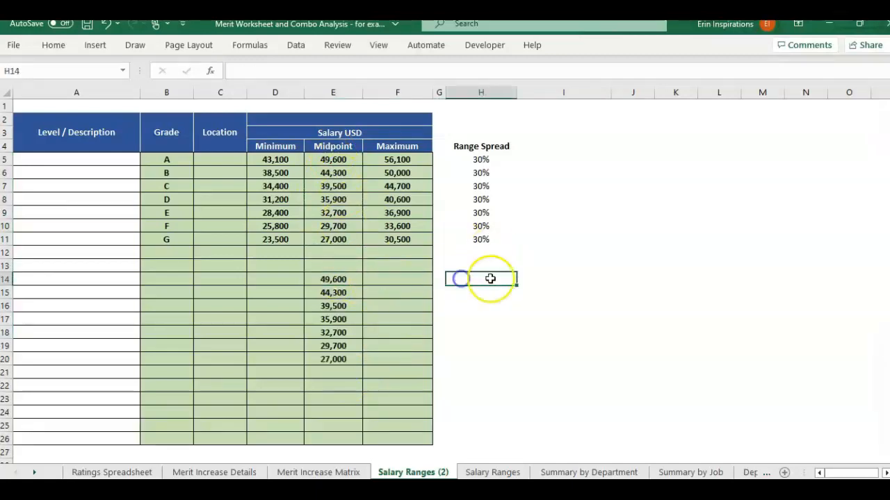
{"action": "mouse_move", "coordinate": [488, 172]}
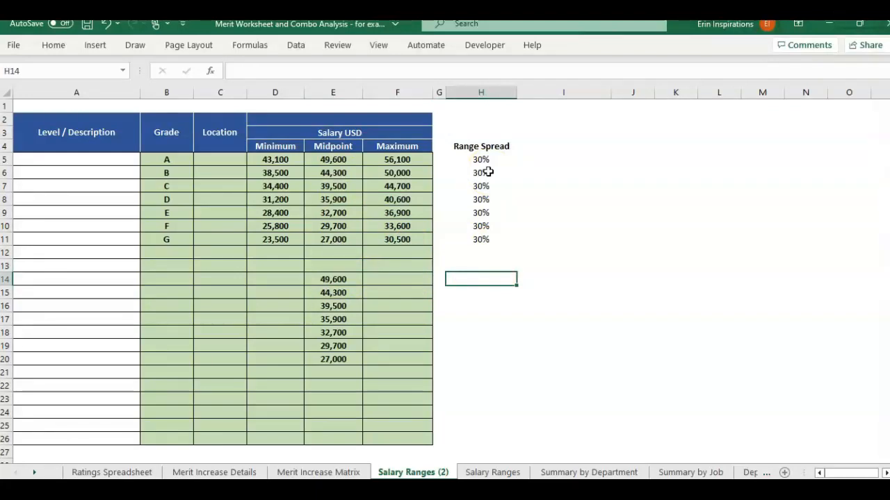
{"action": "type", "text": "50%"}
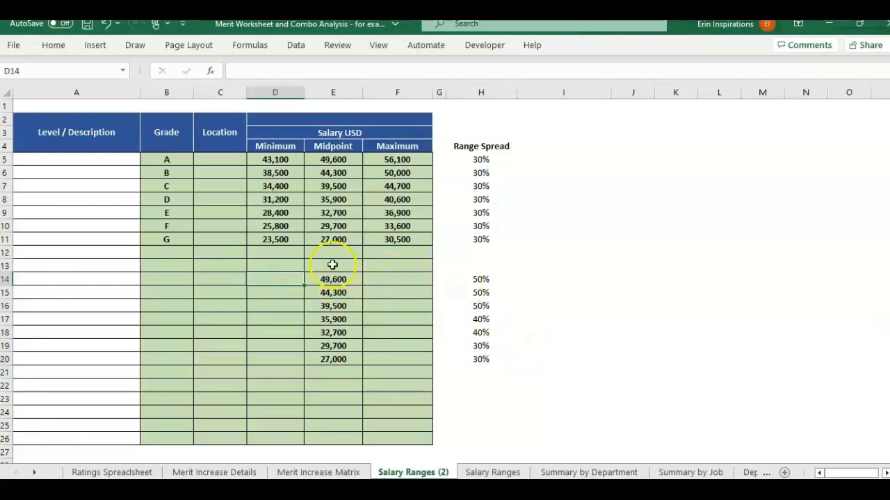
{"action": "mouse_move", "coordinate": [492, 284]}
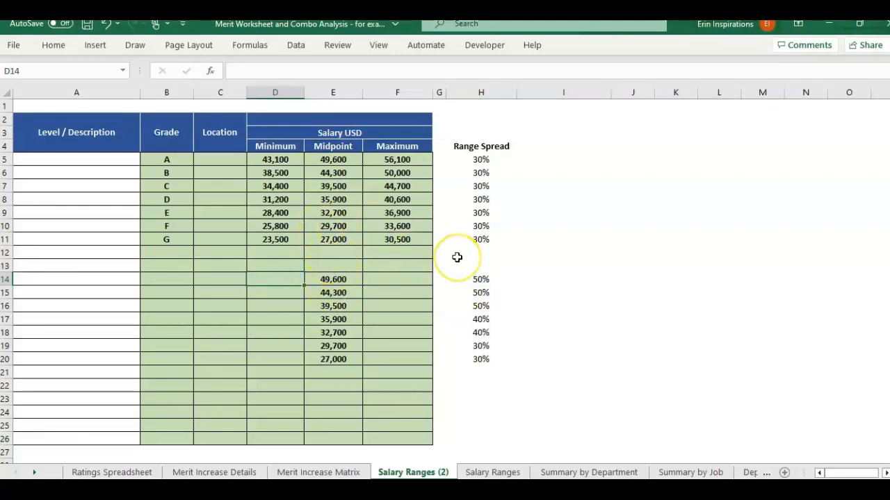
{"action": "mouse_move", "coordinate": [450, 265]}
{"action": "type", "text": "="}
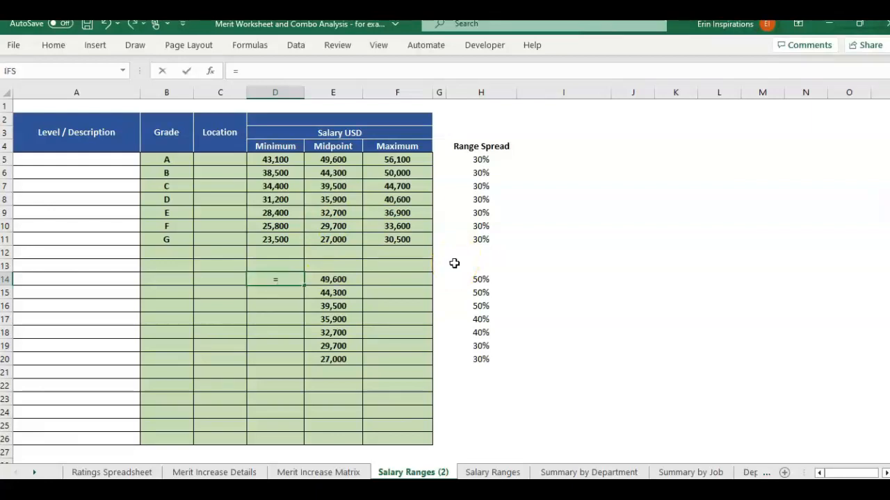
Step: Enter =E14/(1+H14/2) in D14, giving a minimum of $39,680
{"action": "left_click", "coordinate": [334, 278]}
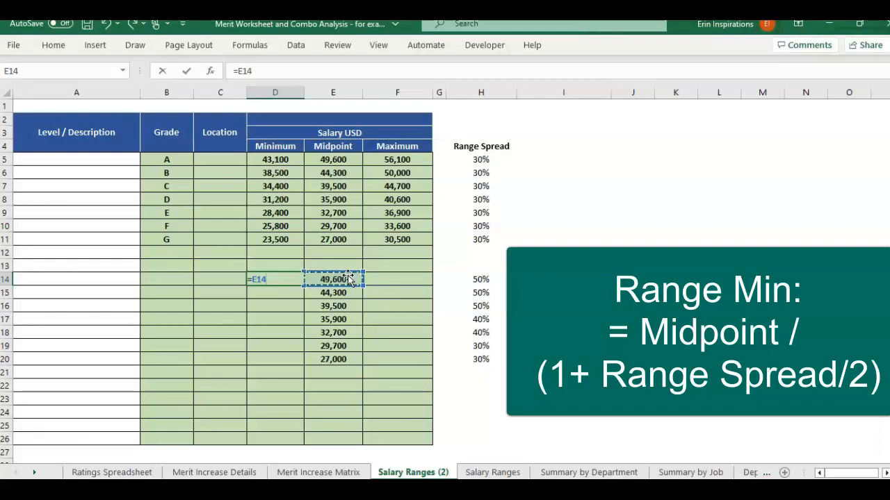
{"action": "type", "text": "/(1"}
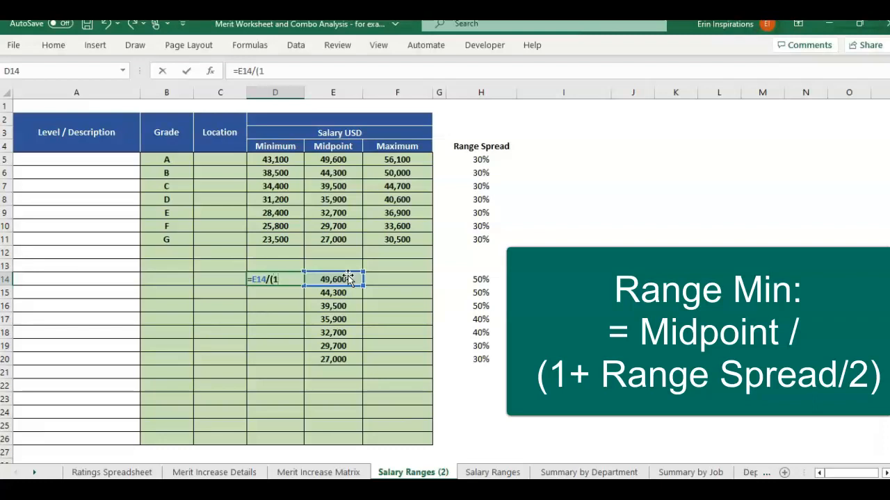
{"action": "left_click", "coordinate": [481, 279]}
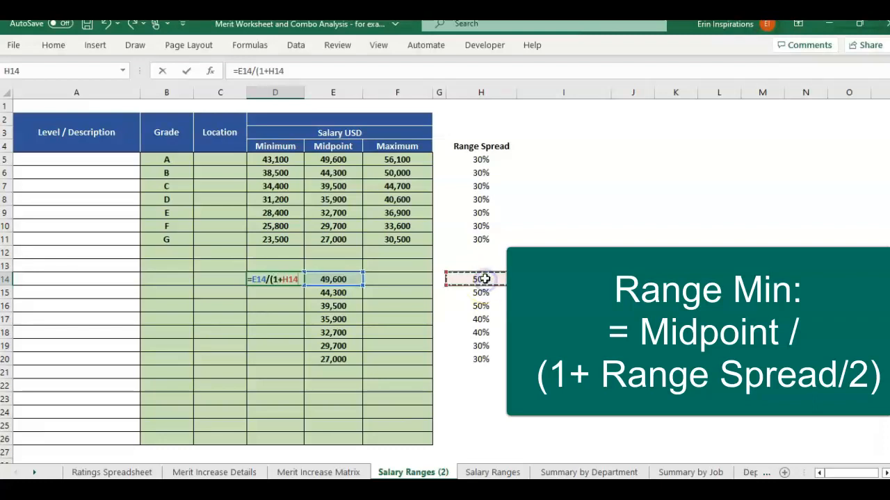
{"action": "type", "text": "/2)"}
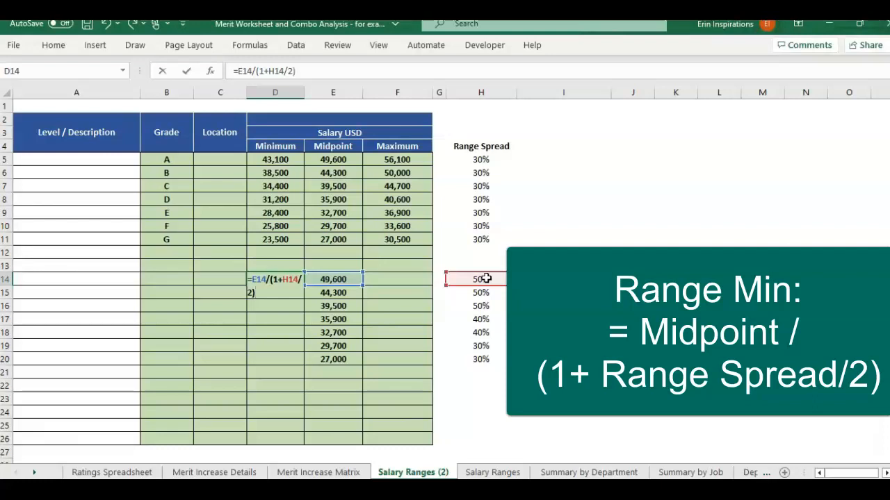
{"action": "key", "text": "Enter"}
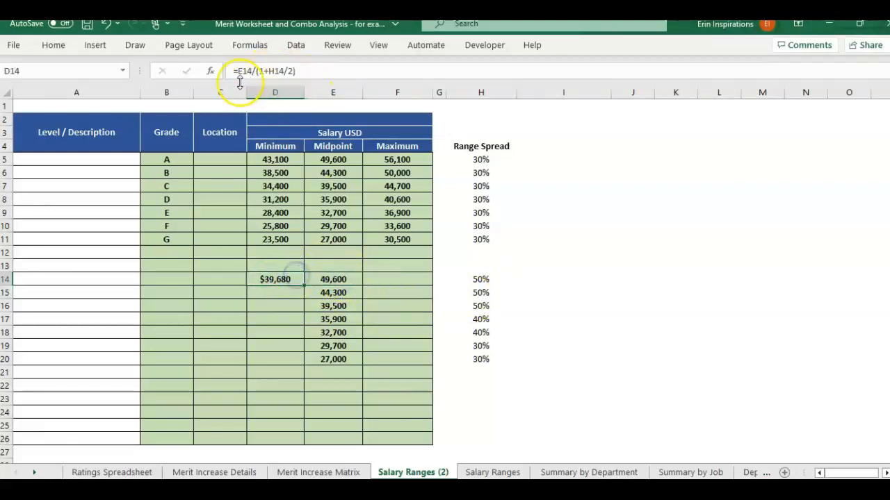
{"action": "mouse_move", "coordinate": [303, 231]}
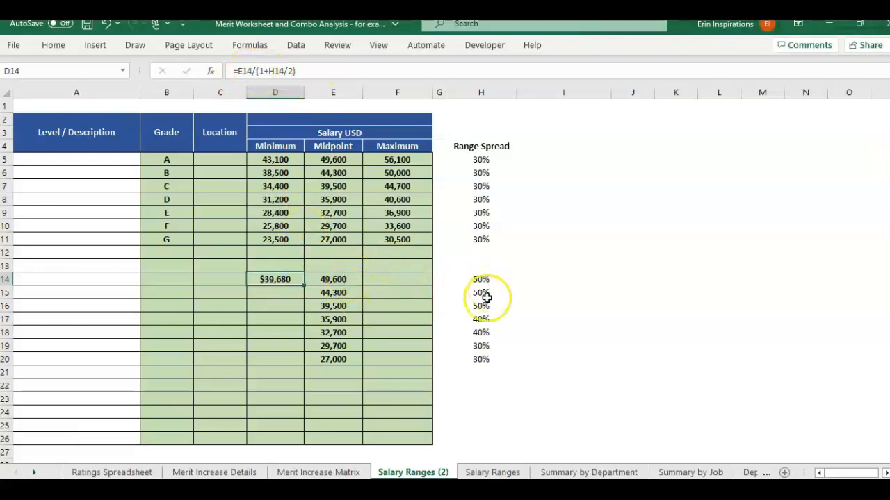
{"action": "left_click", "coordinate": [327, 266]}
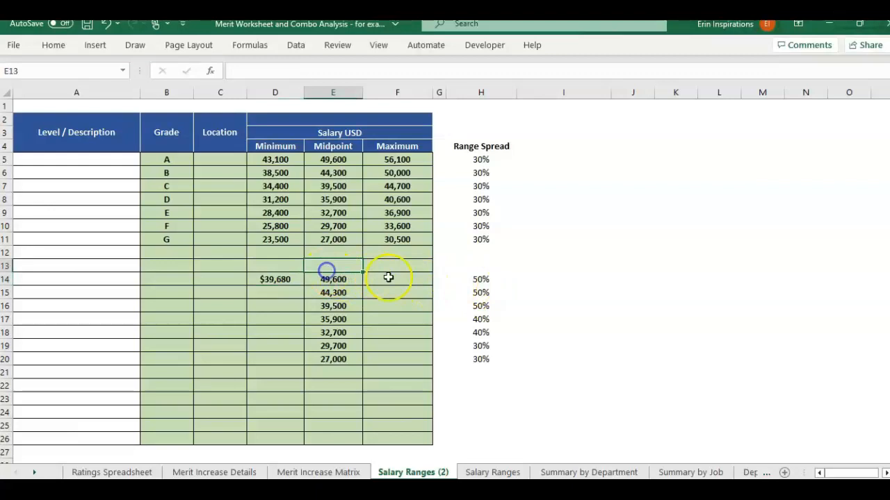
Step: Enter =D14*(1+H14) in F14, giving a maximum of $59,520
{"action": "left_click", "coordinate": [397, 278]}
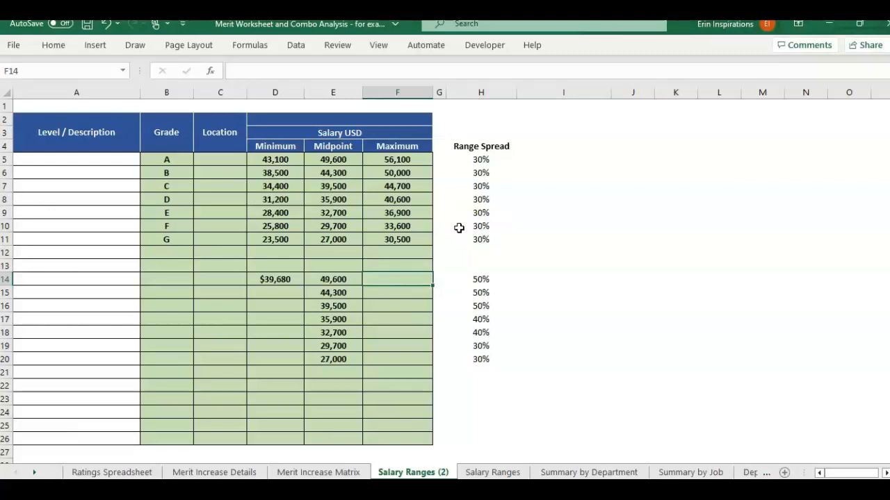
{"action": "type", "text": "=D14"}
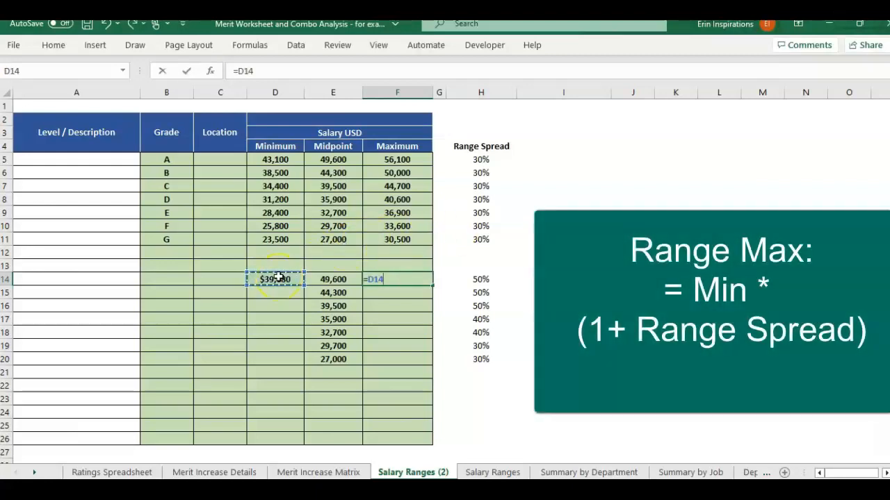
{"action": "type", "text": "*("}
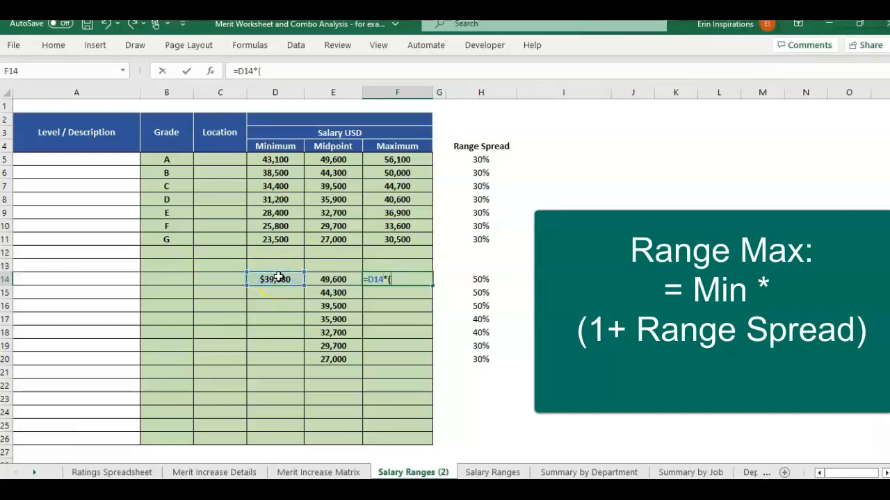
{"action": "type", "text": "1+"}
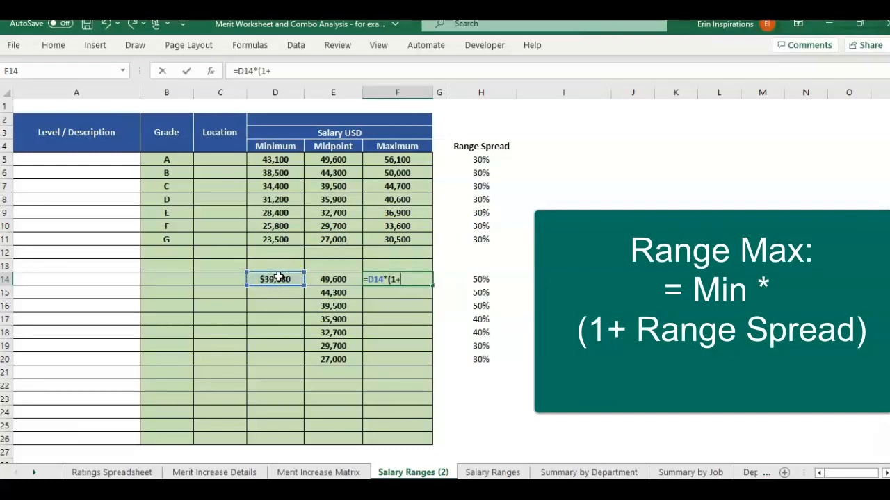
{"action": "left_click", "coordinate": [479, 278]}
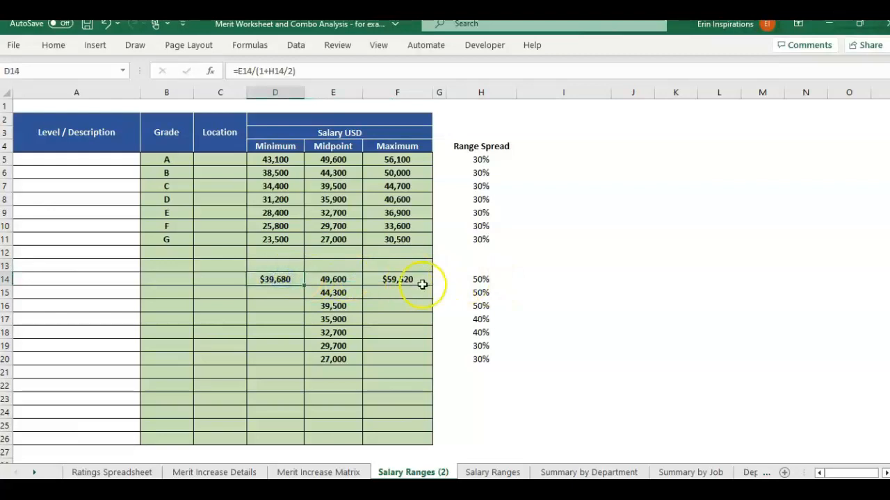
{"action": "left_click", "coordinate": [397, 278]}
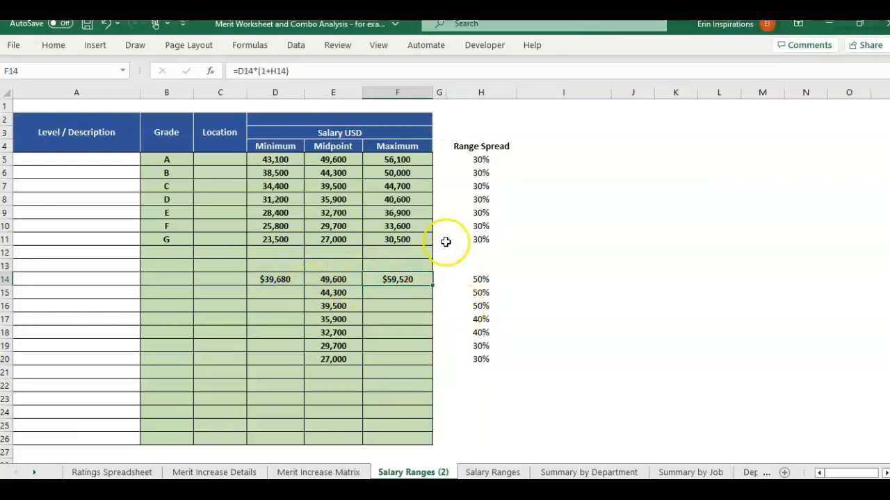
Step: Enter the check formula =(F14-D14)/D14 in I14 and select the D14 minimum to fill down
{"action": "left_click", "coordinate": [481, 240]}
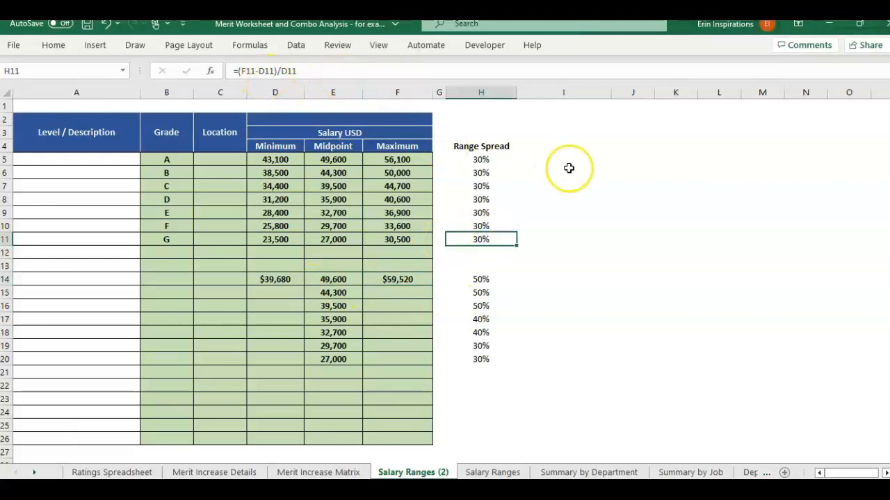
{"action": "left_click", "coordinate": [481, 278]}
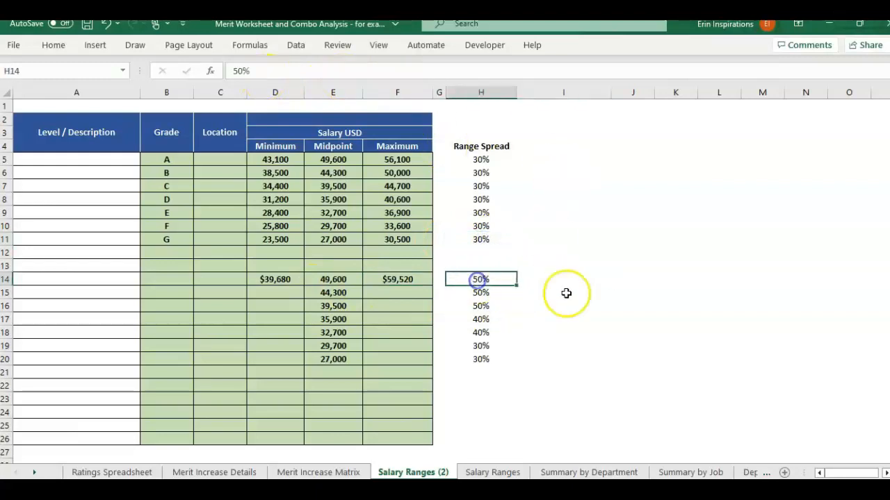
{"action": "type", "text": "="}
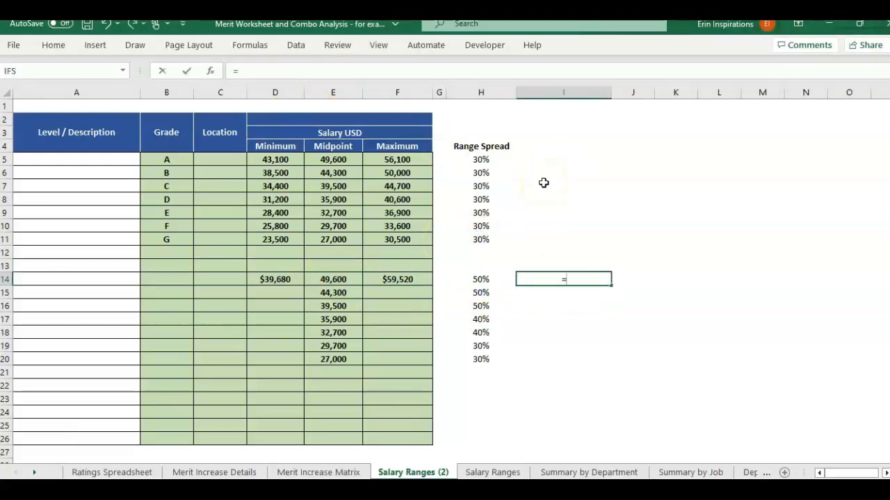
{"action": "left_click", "coordinate": [397, 278]}
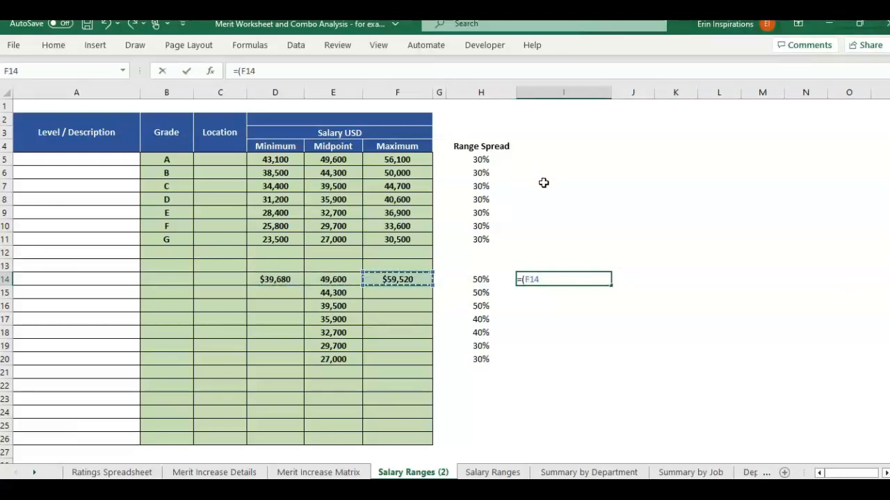
{"action": "left_click", "coordinate": [274, 280]}
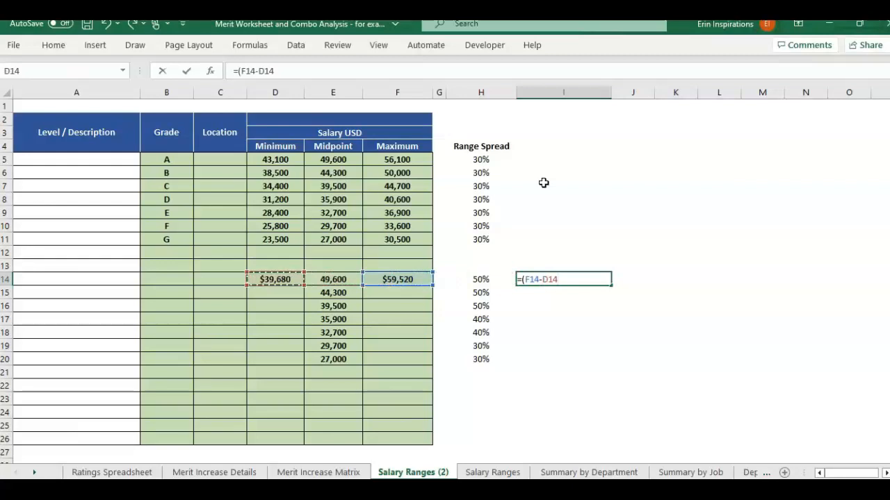
{"action": "type", "text": ")/D14"}
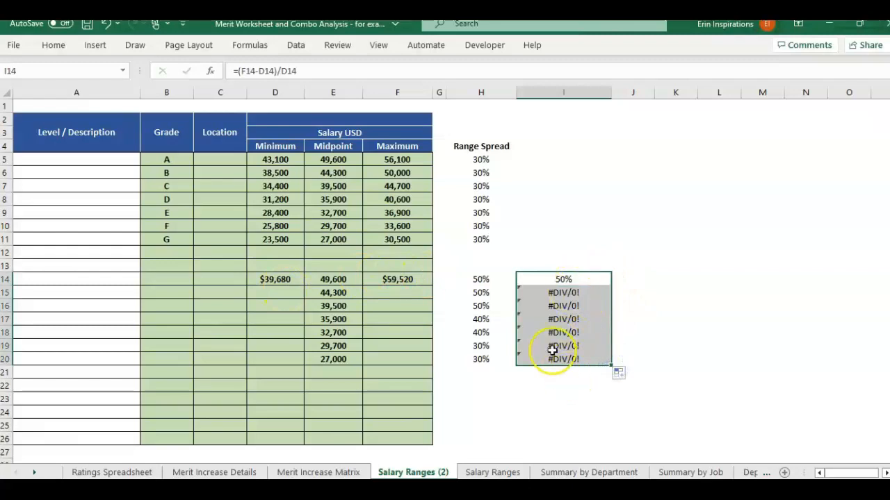
{"action": "left_click", "coordinate": [276, 280]}
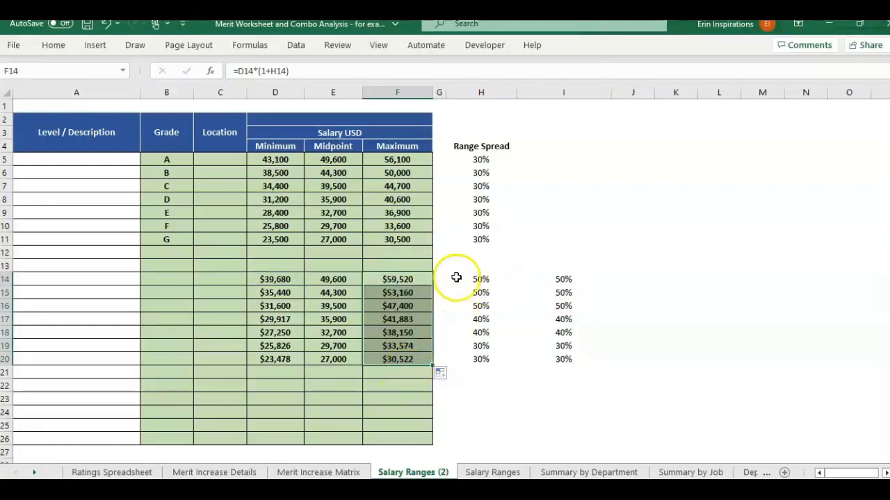
{"action": "left_click", "coordinate": [481, 278]}
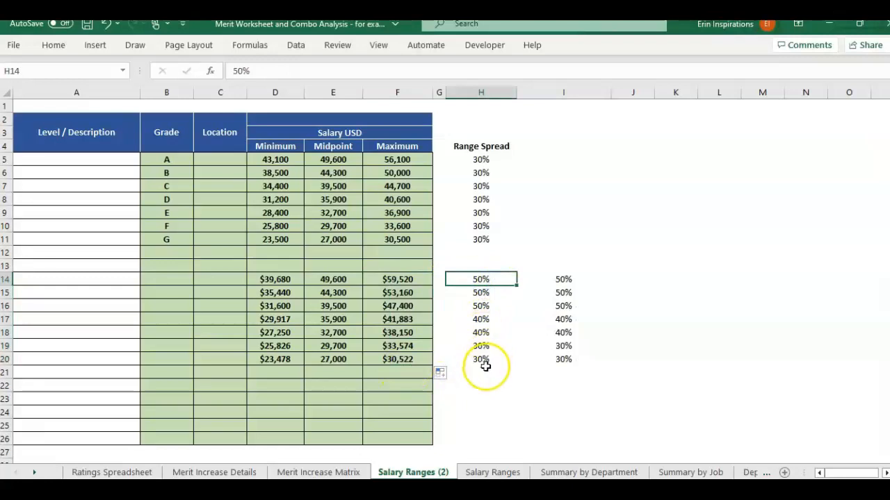
{"action": "left_click", "coordinate": [563, 278]}
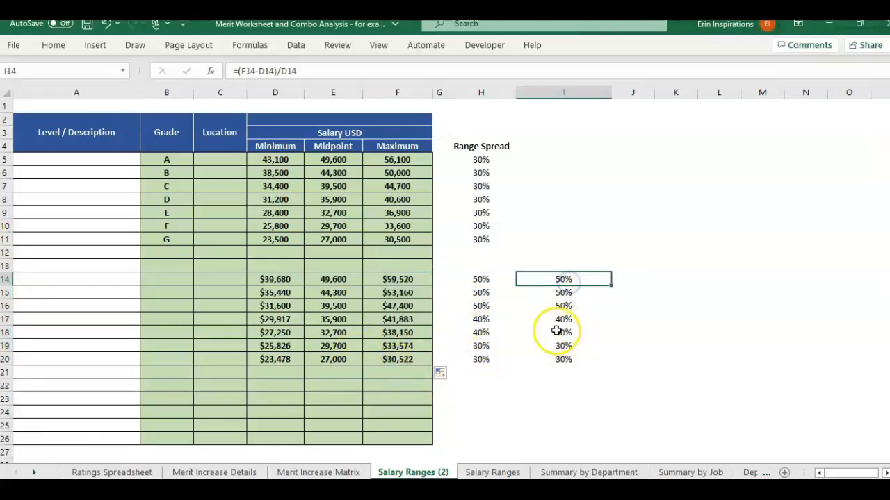
{"action": "mouse_move", "coordinate": [456, 167]}
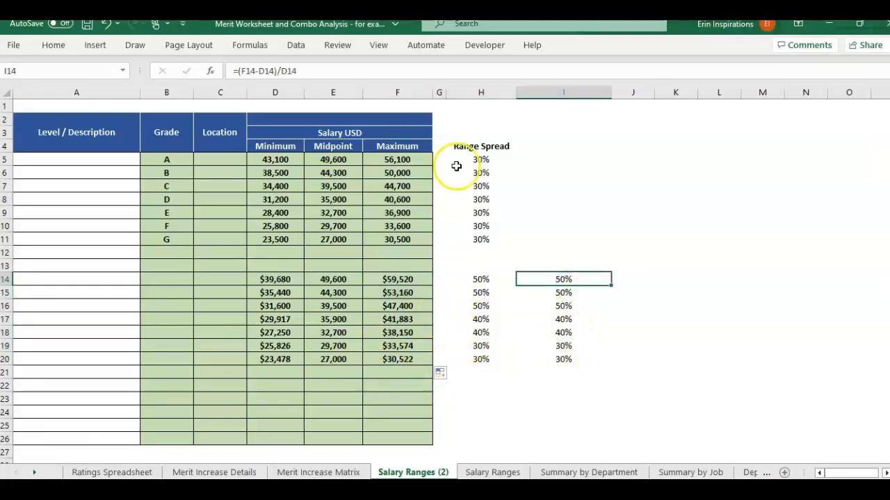
{"action": "mouse_move", "coordinate": [491, 128]}
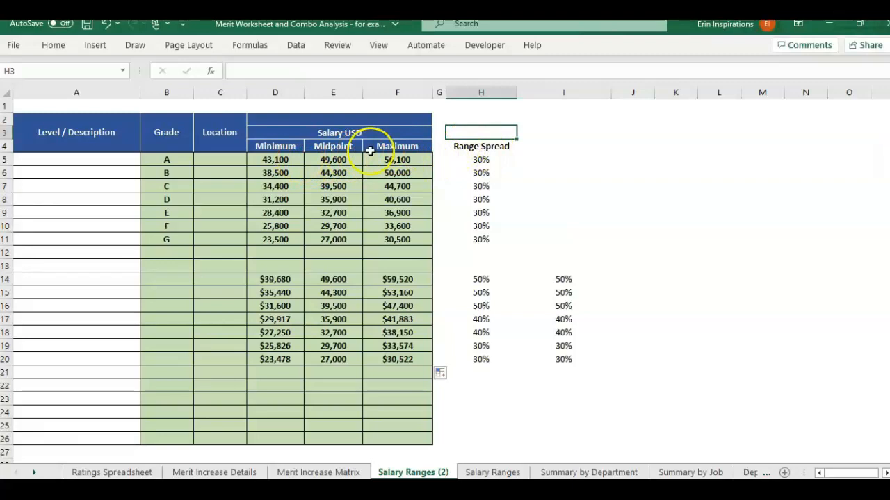
{"action": "mouse_move", "coordinate": [142, 148]}
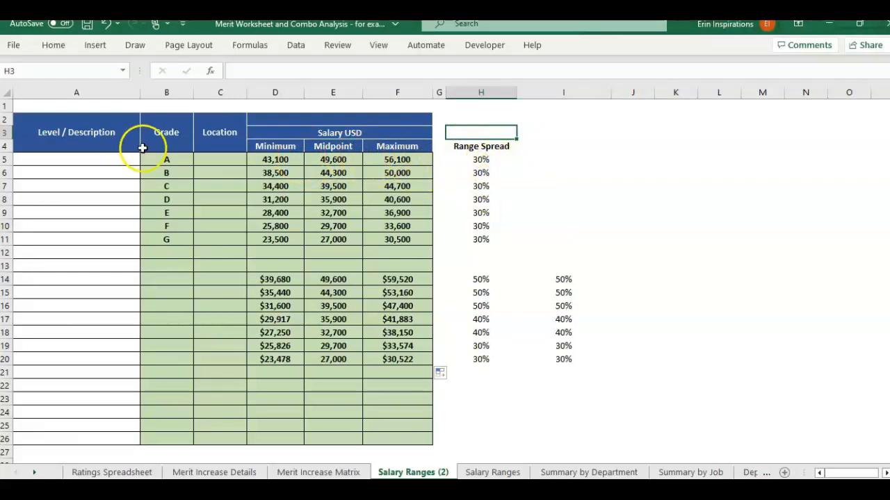
{"action": "mouse_move", "coordinate": [402, 291]}
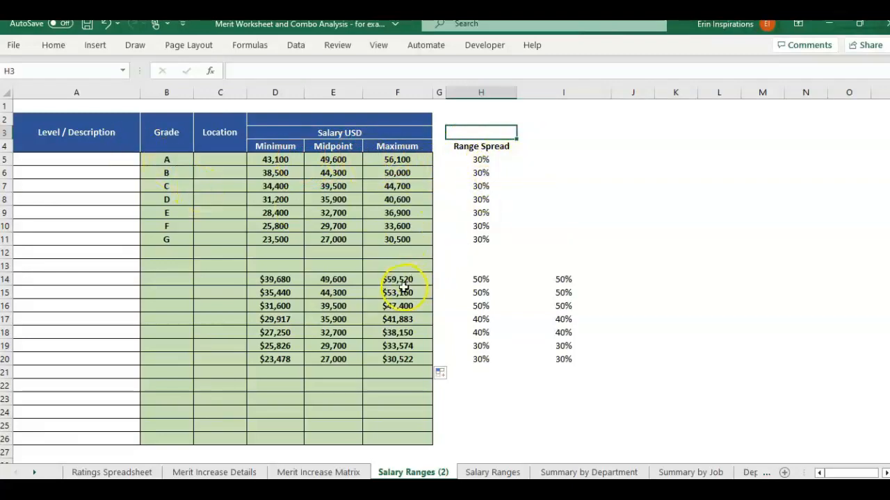
{"action": "left_click", "coordinate": [333, 279]}
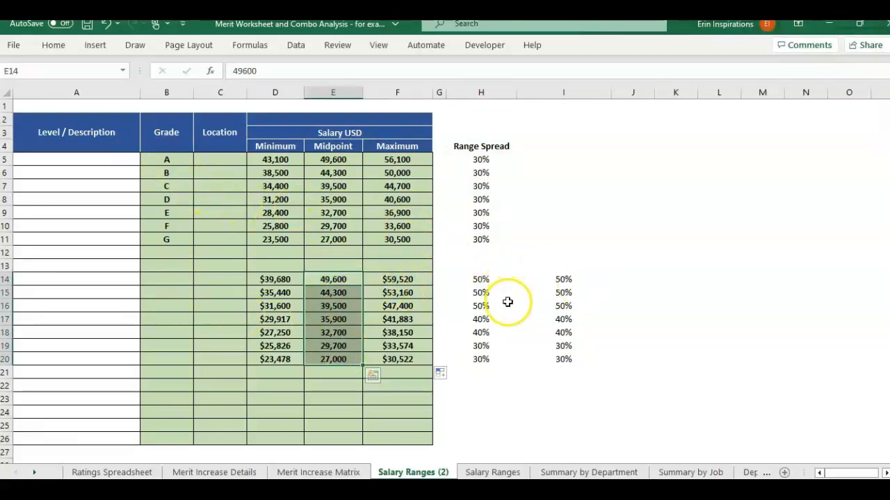
{"action": "mouse_move", "coordinate": [487, 206]}
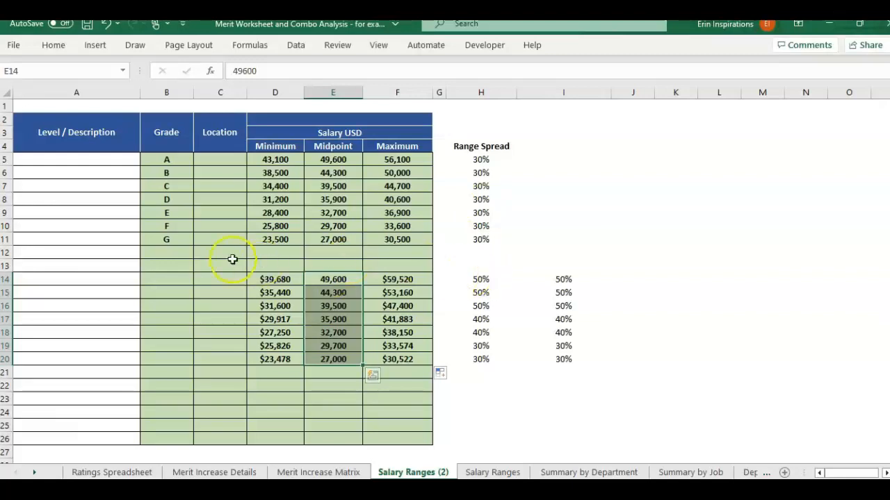
{"action": "left_click", "coordinate": [275, 278]}
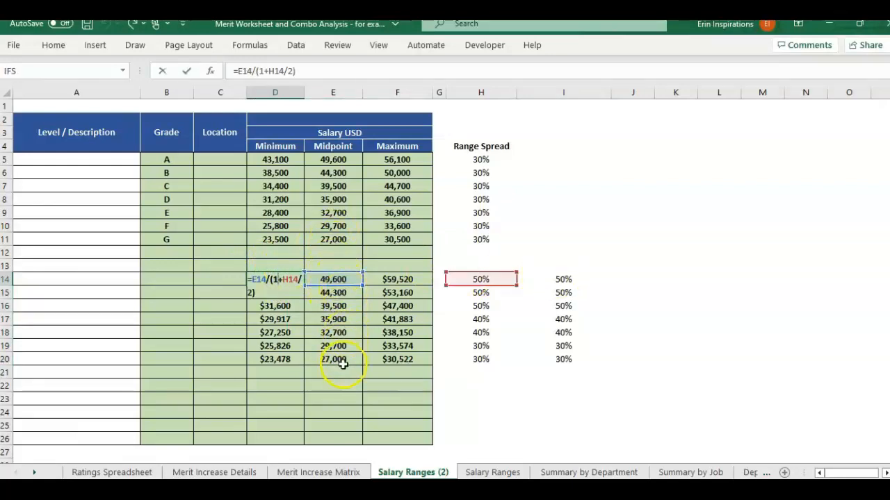
{"action": "key", "text": "Enter"}
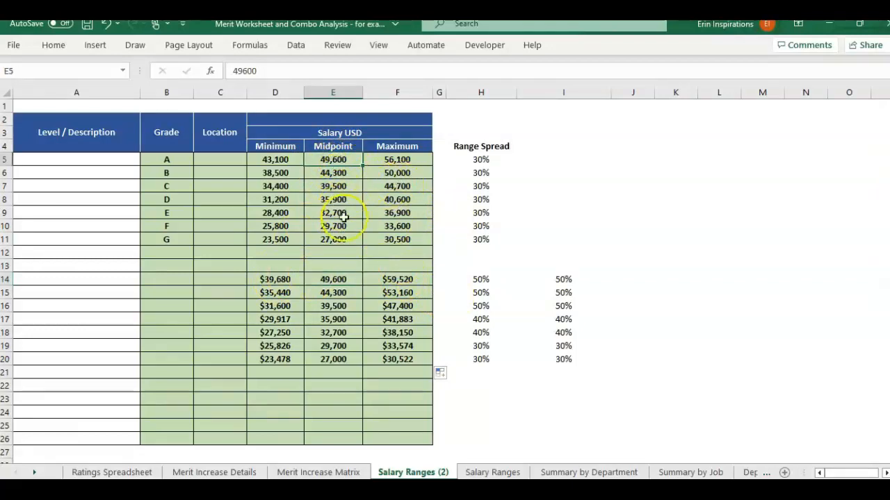
Step: Overwrite grade G's maximum salary in F11 with 40000
{"action": "left_click", "coordinate": [332, 239]}
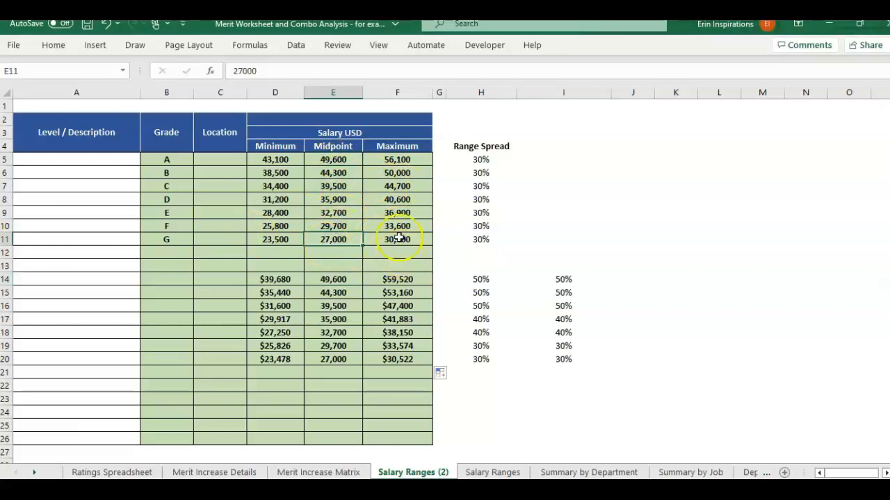
{"action": "left_click", "coordinate": [398, 239]}
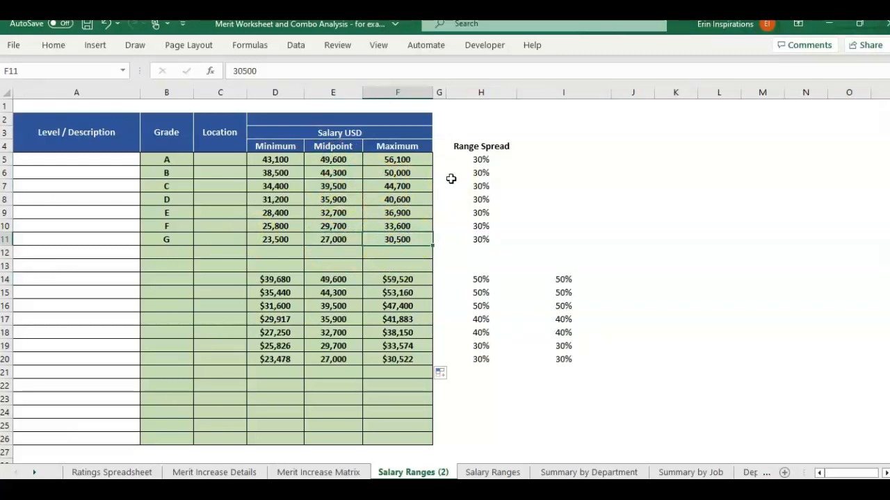
{"action": "left_click", "coordinate": [404, 239]}
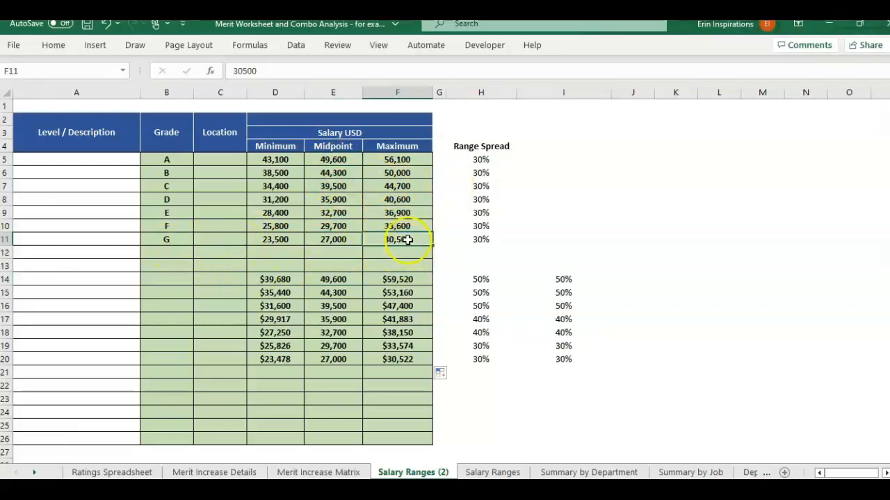
{"action": "type", "text": "4000"}
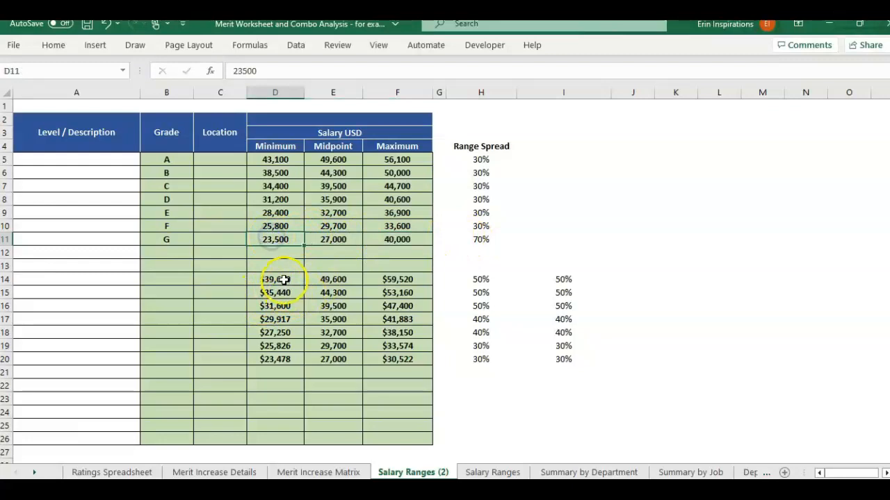
{"action": "left_click", "coordinate": [332, 239]}
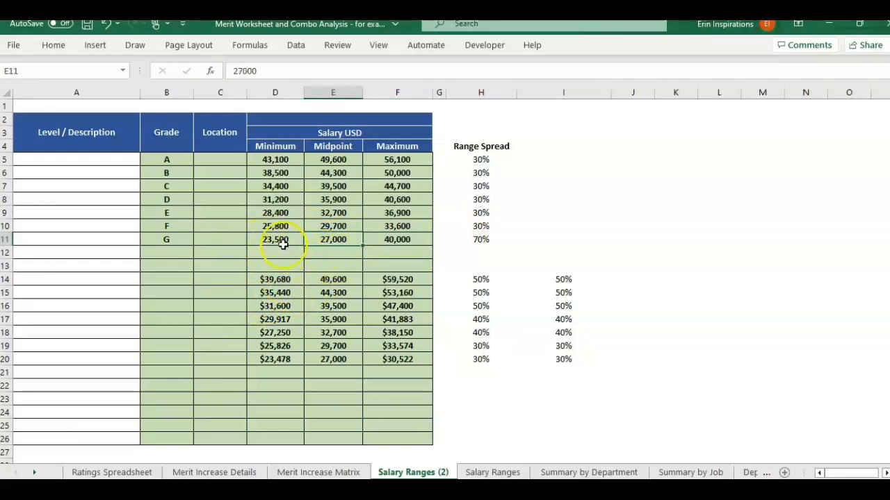
{"action": "left_click", "coordinate": [397, 239]}
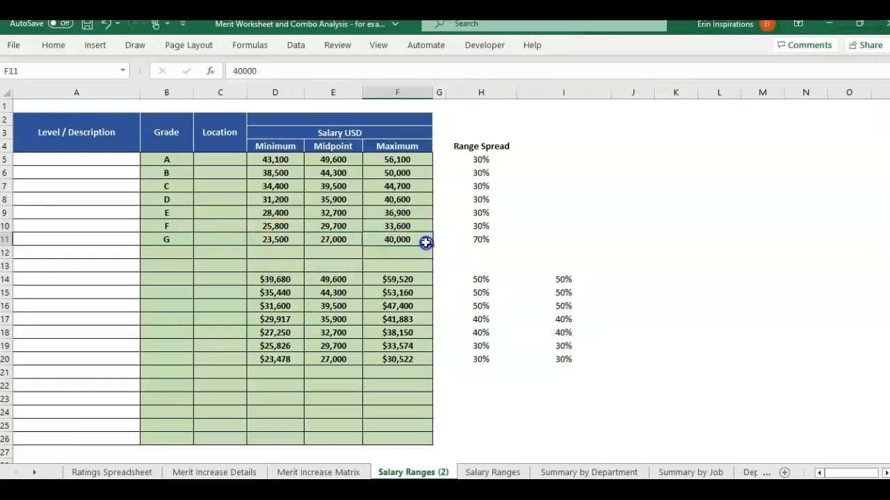
{"action": "left_click", "coordinate": [275, 239]}
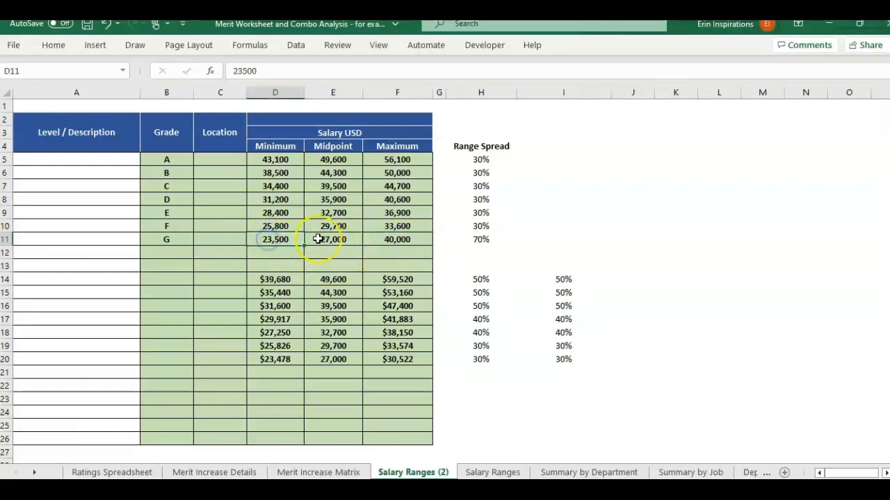
Step: Review grade G's values and inspect the D14 minimum formula without editing it
{"action": "left_click", "coordinate": [332, 239]}
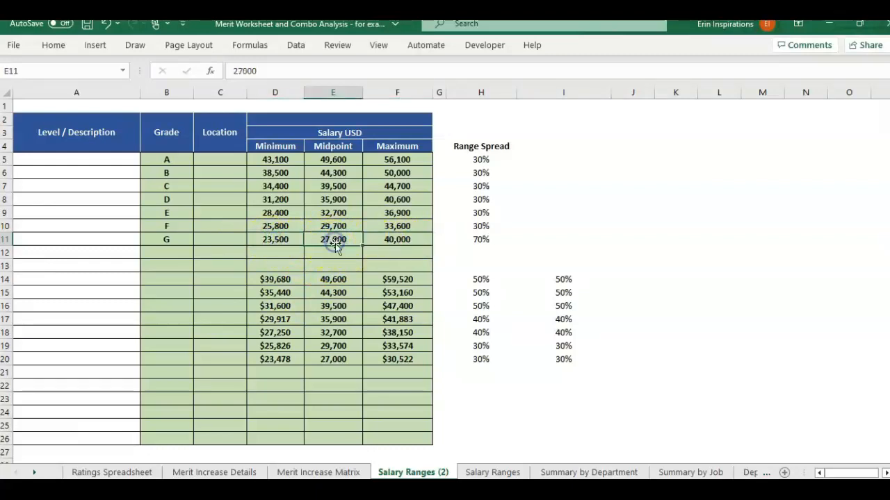
{"action": "left_click", "coordinate": [398, 239]}
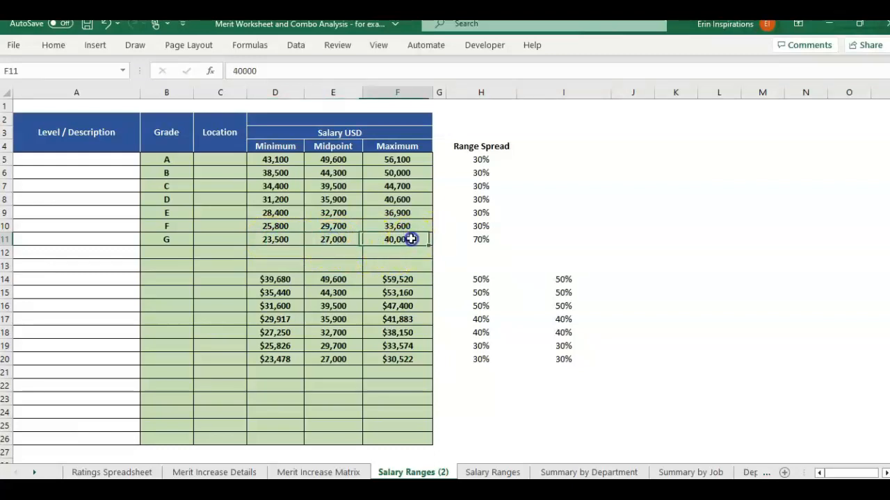
{"action": "left_click", "coordinate": [332, 239]}
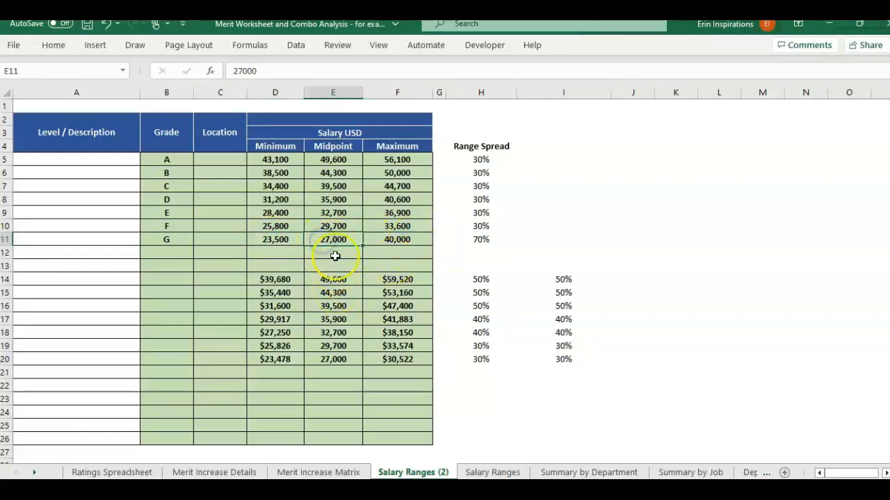
{"action": "mouse_move", "coordinate": [370, 256]}
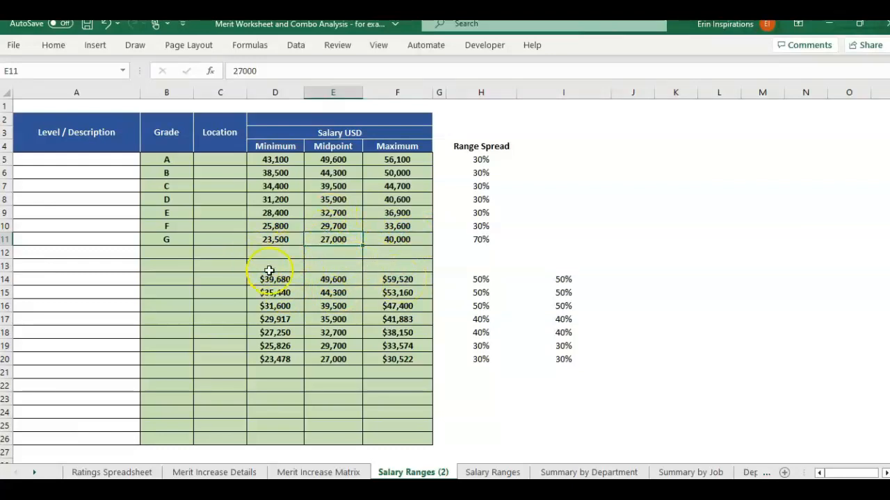
{"action": "left_click", "coordinate": [275, 278]}
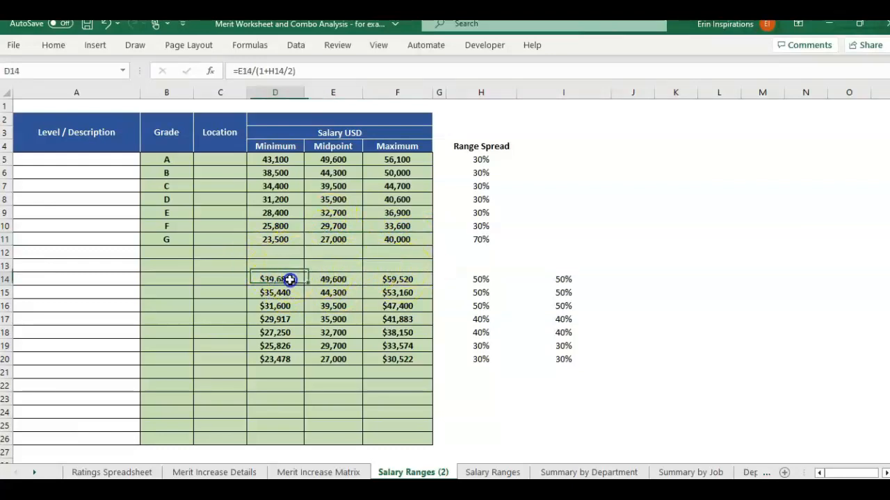
{"action": "left_click", "coordinate": [481, 239]}
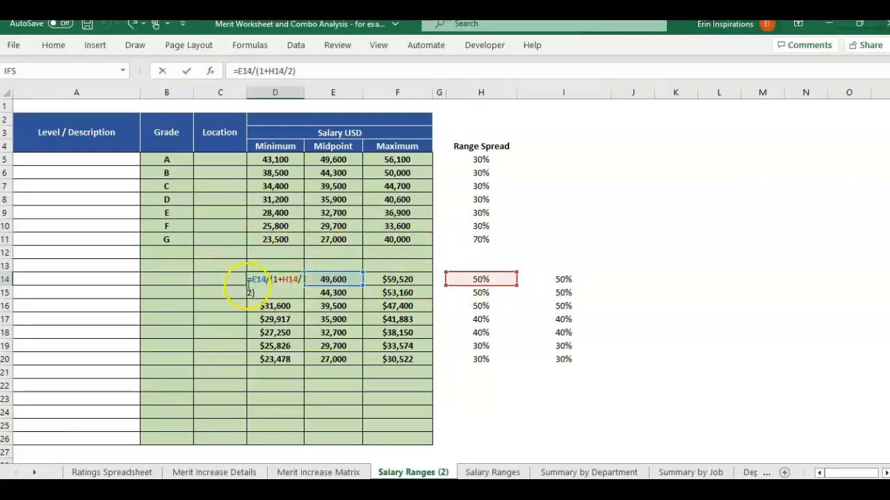
{"action": "key", "text": "Enter"}
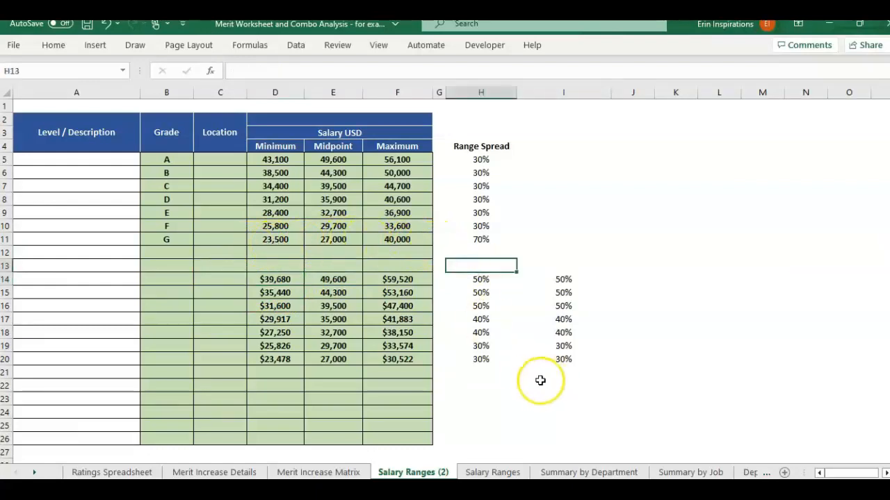
{"action": "mouse_move", "coordinate": [529, 387]}
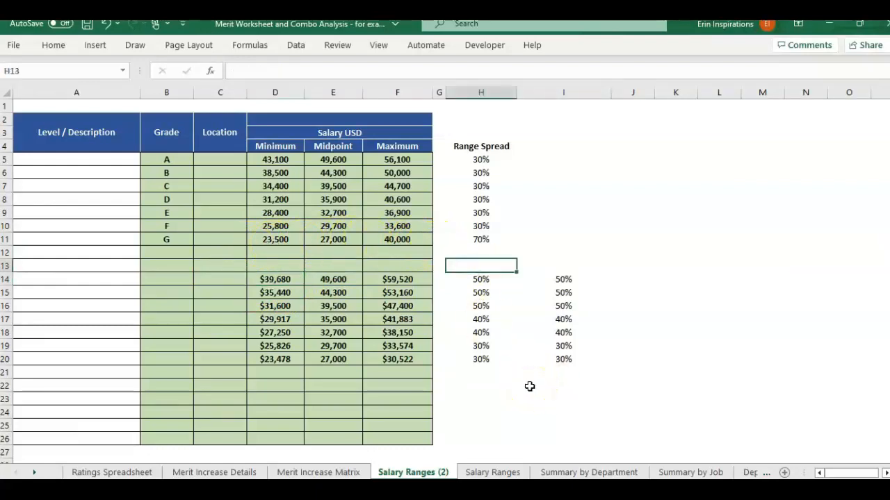
{"action": "mouse_move", "coordinate": [512, 329]}
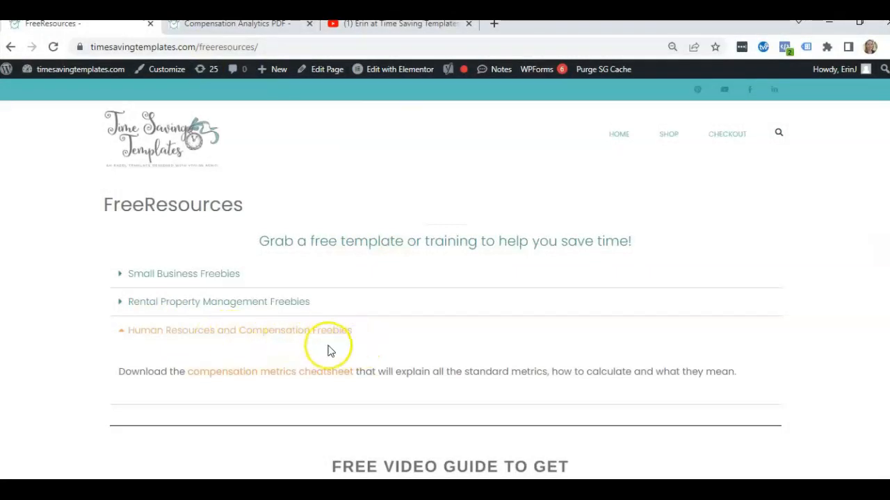
{"action": "mouse_move", "coordinate": [270, 381]}
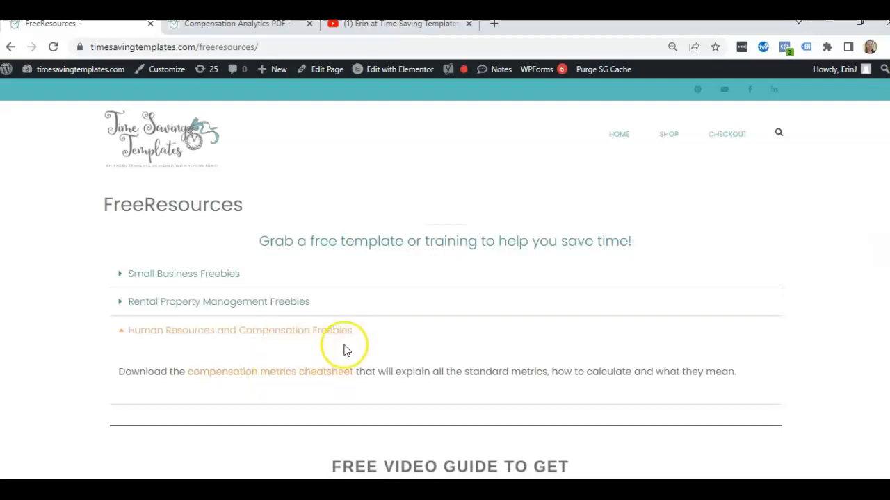
Step: Scroll the FreeResources page down to the Watch Excel Video Guide button
{"action": "scroll", "scroll_direction": "down", "scroll_amount": 3}
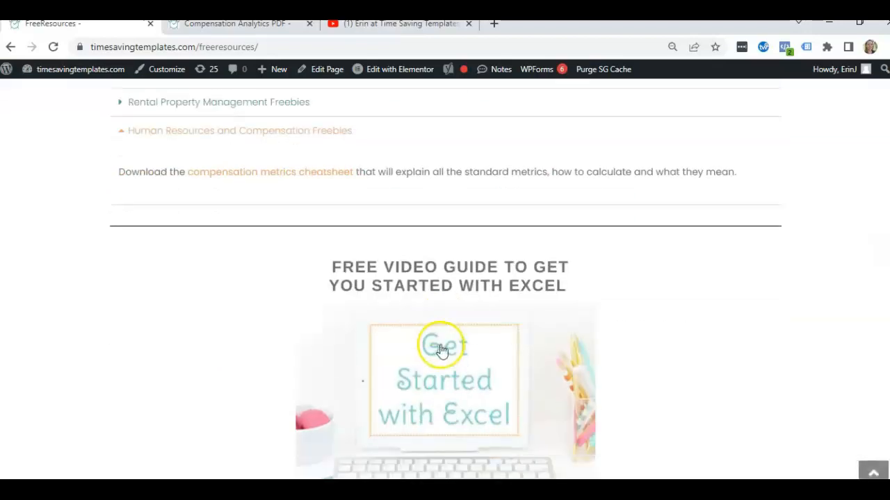
{"action": "scroll", "scroll_direction": "down", "scroll_amount": 3}
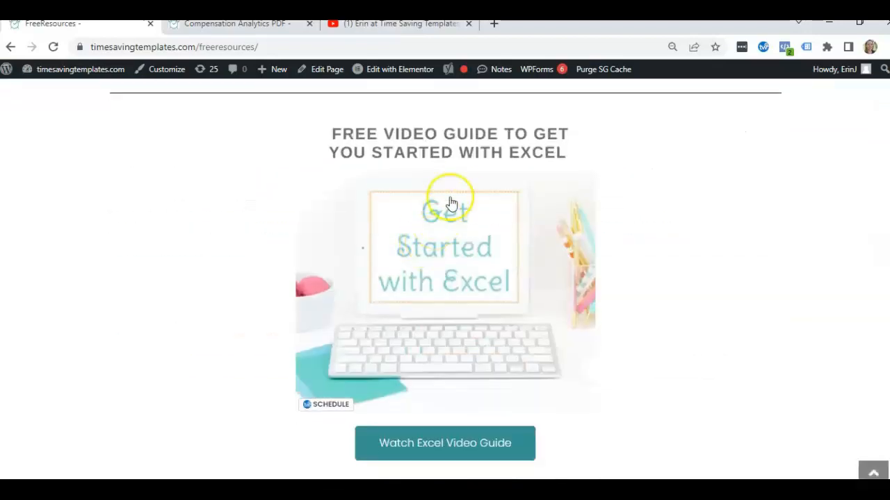
{"action": "scroll", "scroll_direction": "down", "scroll_amount": 3}
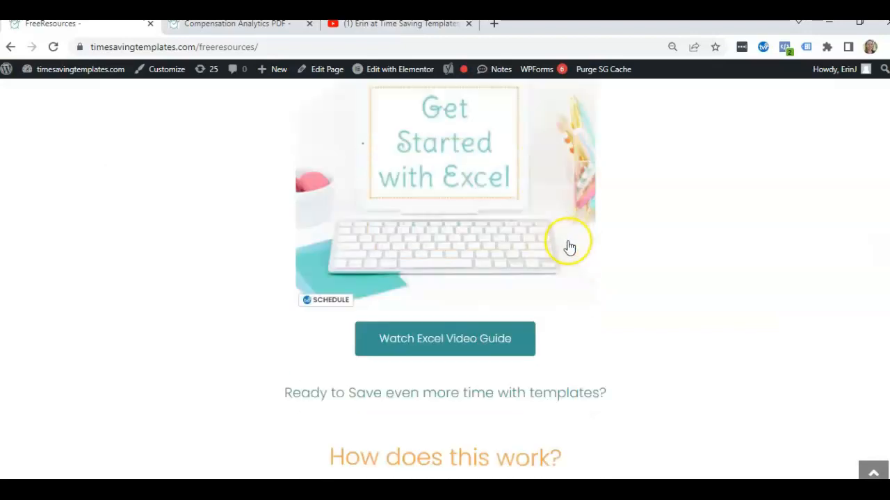